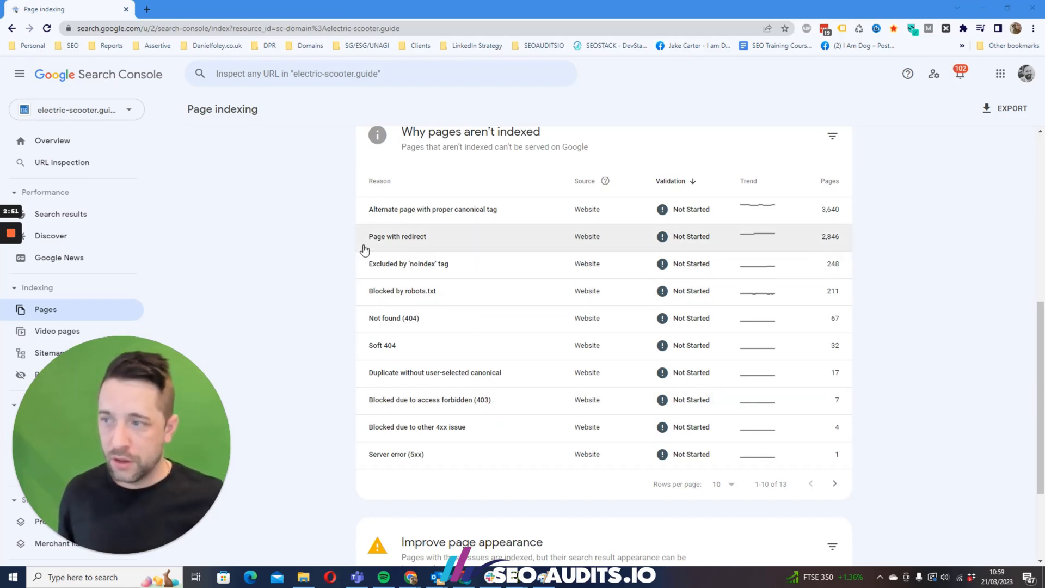
# Open the 'Page with redirect' drill-down listing example redirected URLs with last-crawled dates
pyautogui.click(397, 235)
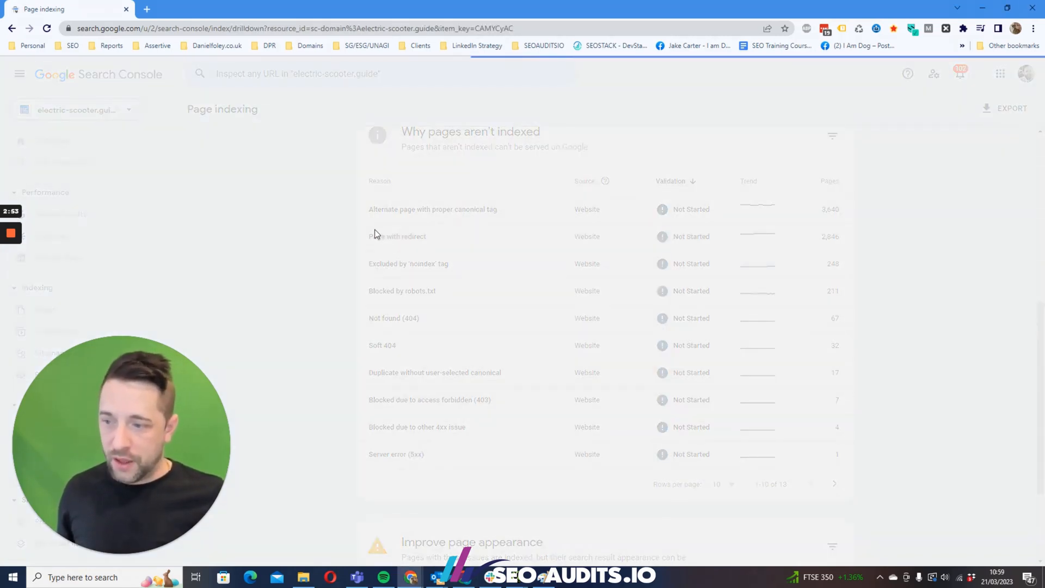
pyautogui.click(397, 236)
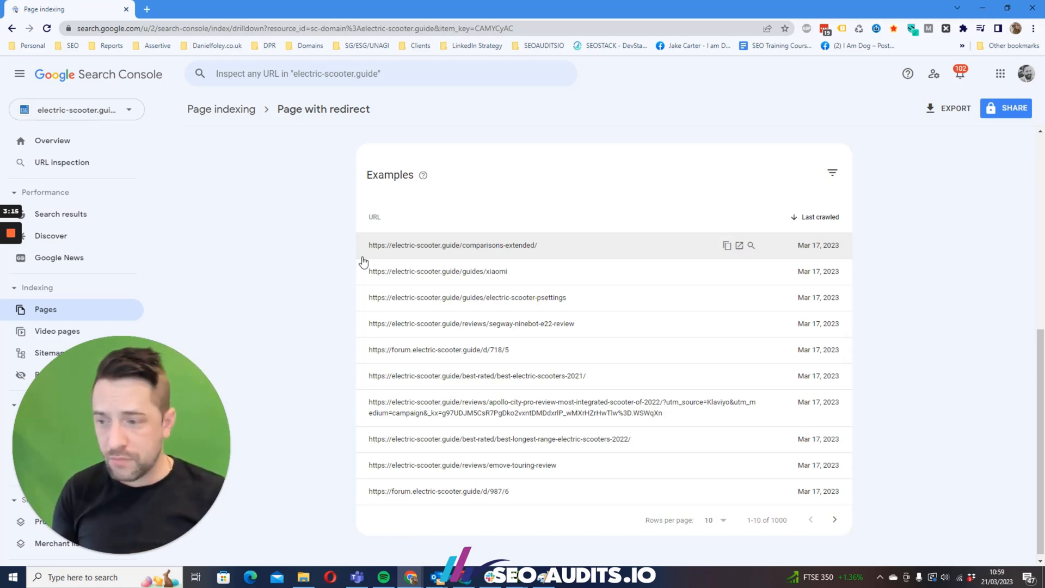
pyautogui.moveTo(380, 260)
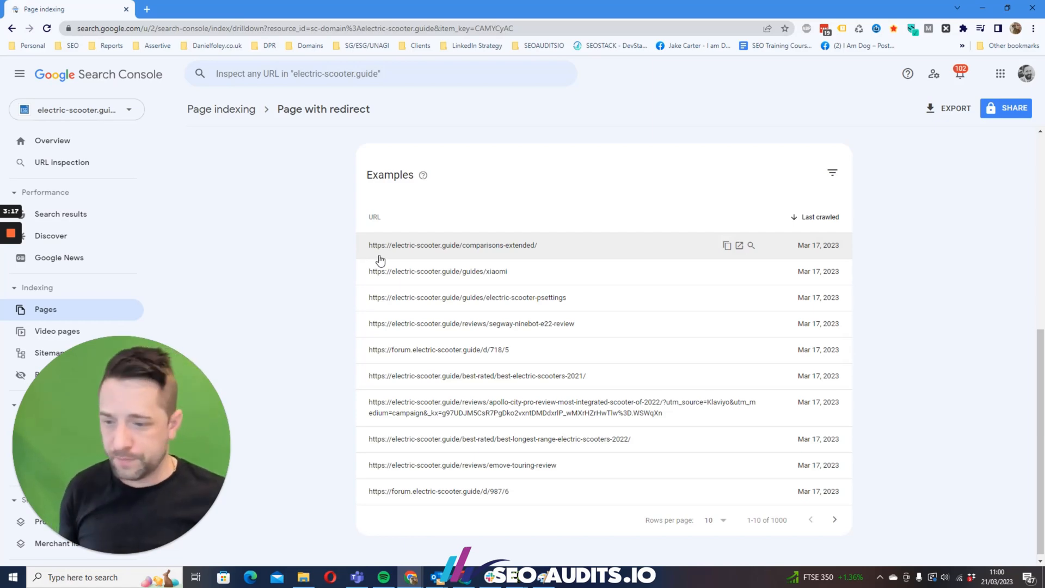
pyautogui.moveTo(520, 576)
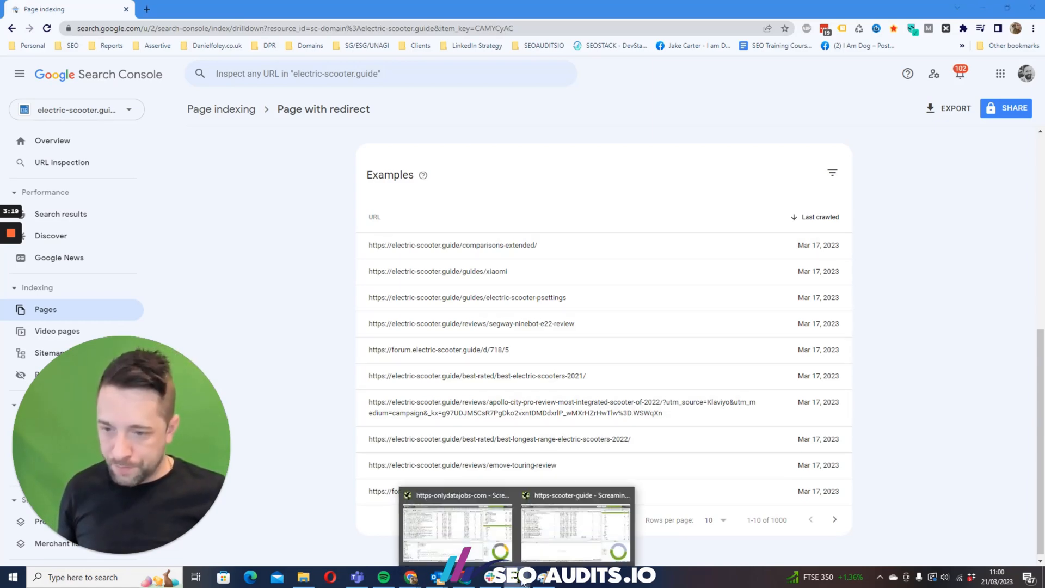
# Sort the scooter.guide crawl by Status Code and select the block of 301 URLs
pyautogui.click(574, 529)
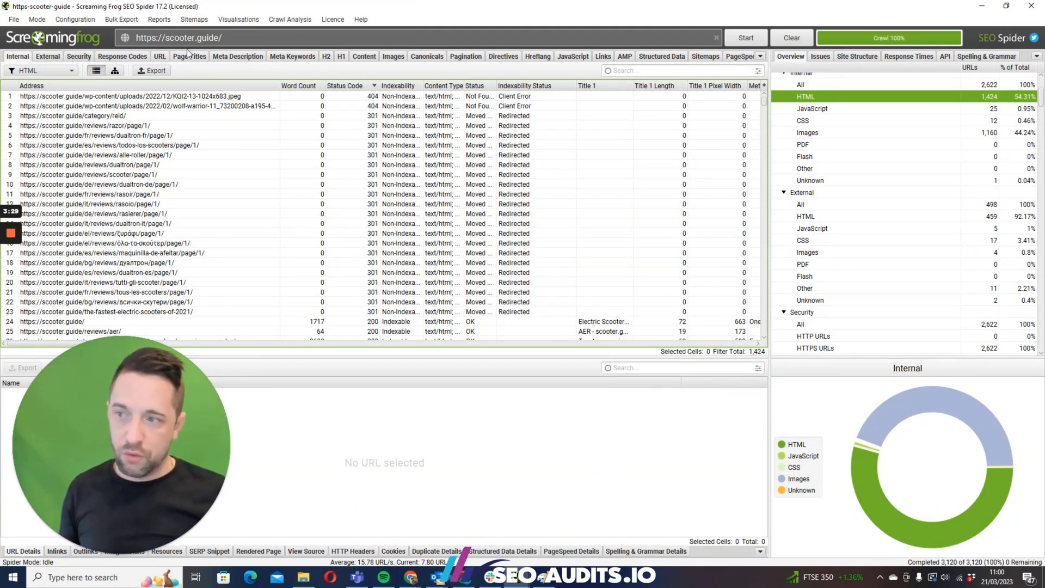
pyautogui.moveTo(157, 237)
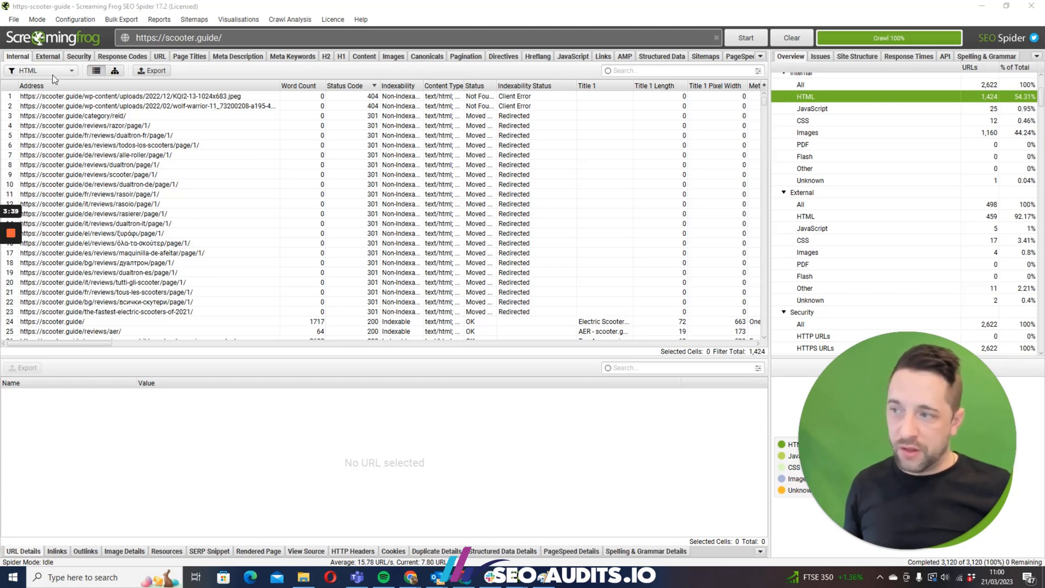
pyautogui.moveTo(359, 85)
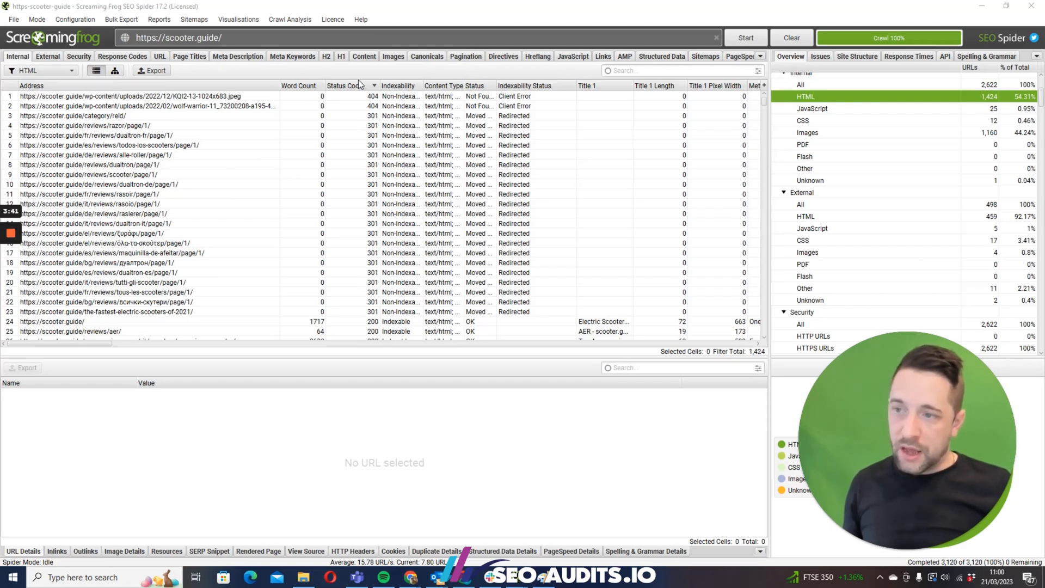
pyautogui.click(347, 85)
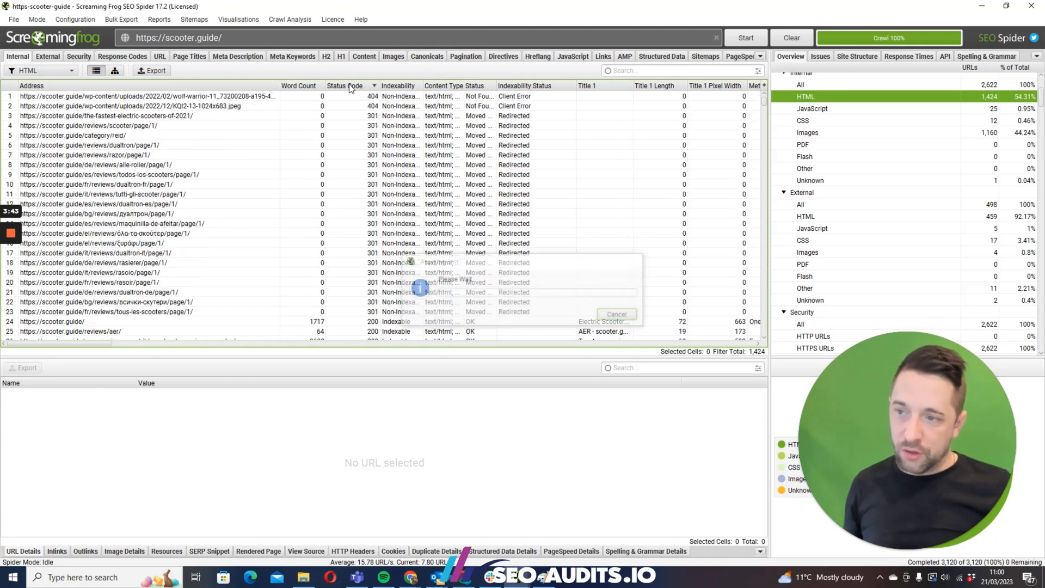
pyautogui.click(615, 314)
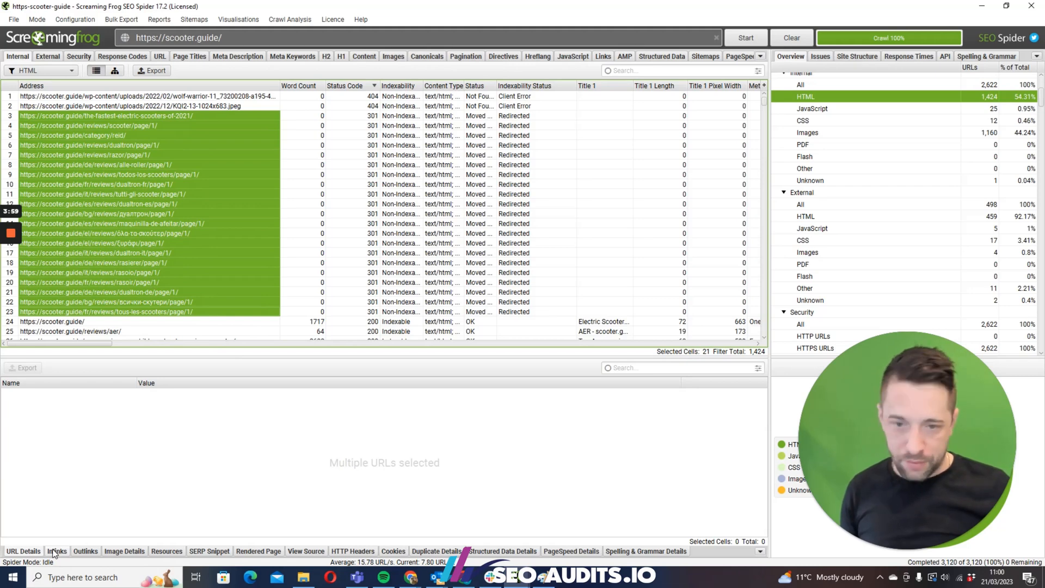
# List and scroll through all 147 internal inlinks pointing to the 301-redirected URLs
pyautogui.click(56, 551)
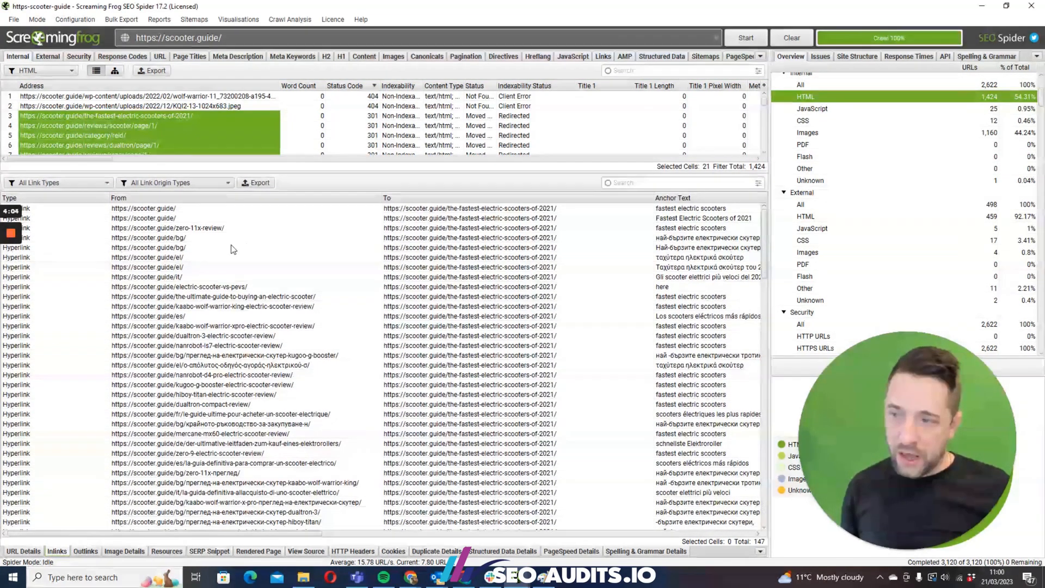
pyautogui.scroll(-3)
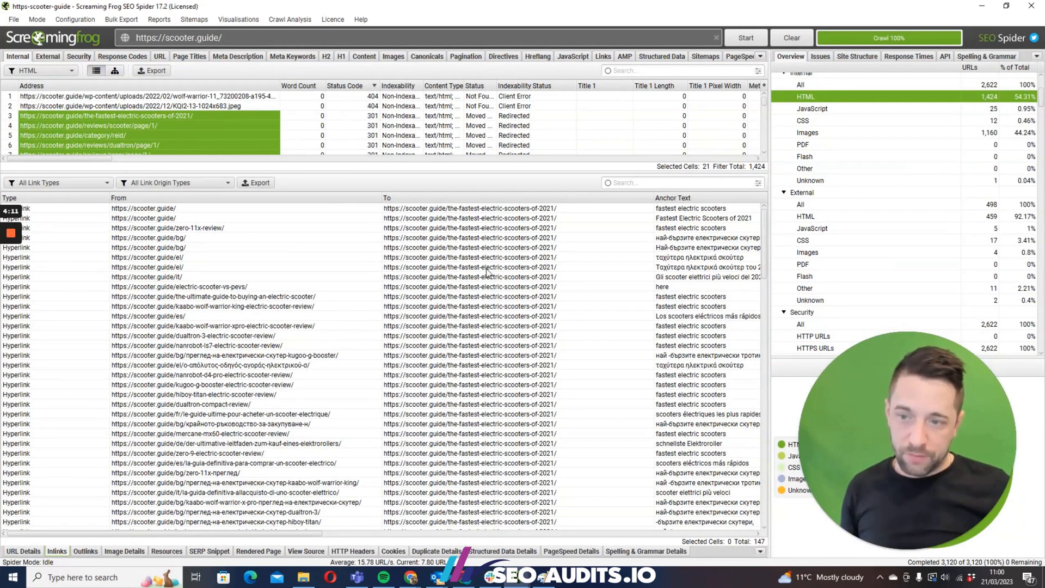
pyautogui.moveTo(258, 213)
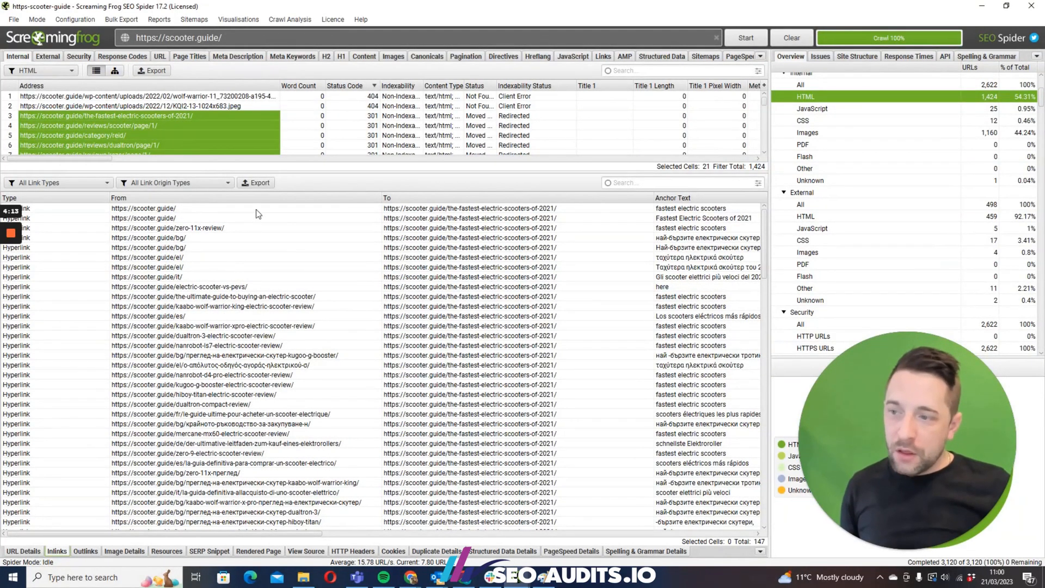
pyautogui.moveTo(175, 214)
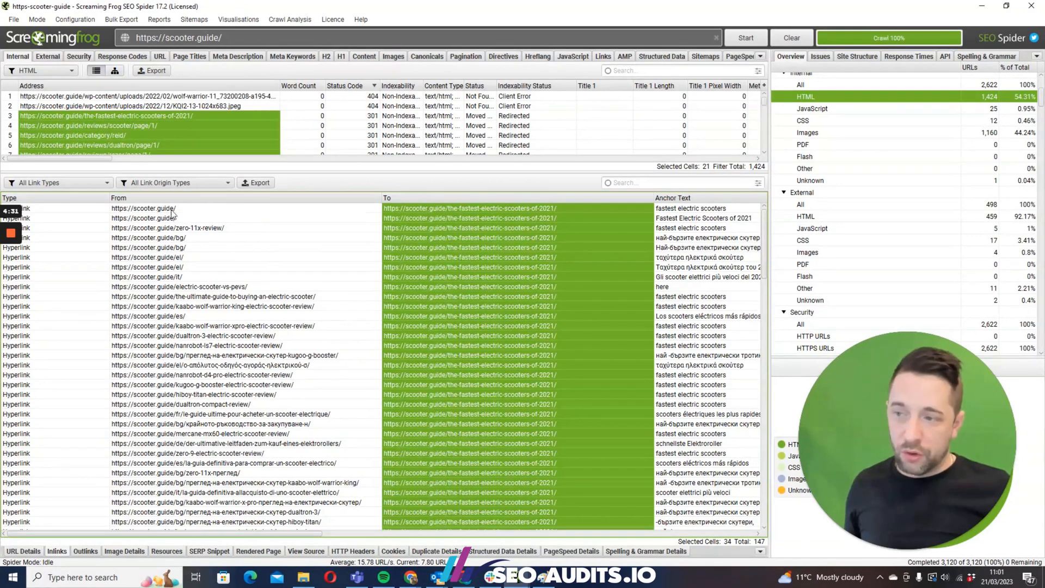
pyautogui.moveTo(403, 212)
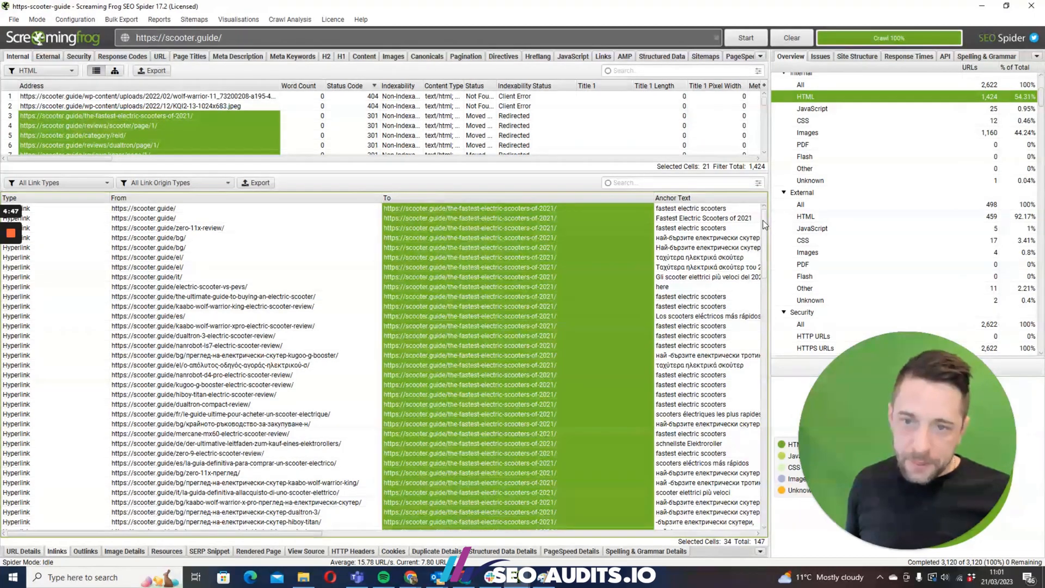
pyautogui.scroll(-3)
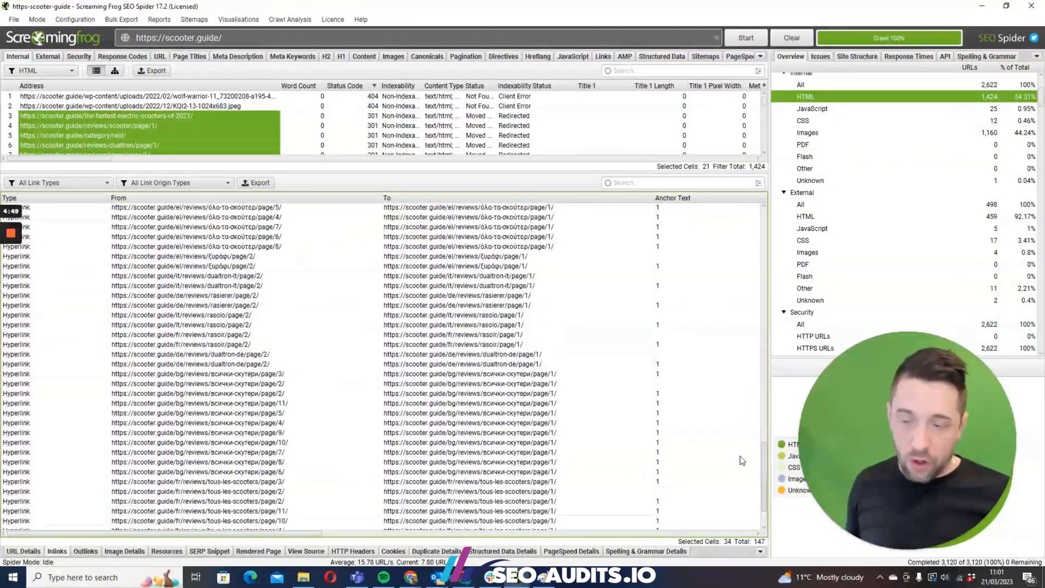
pyautogui.scroll(3)
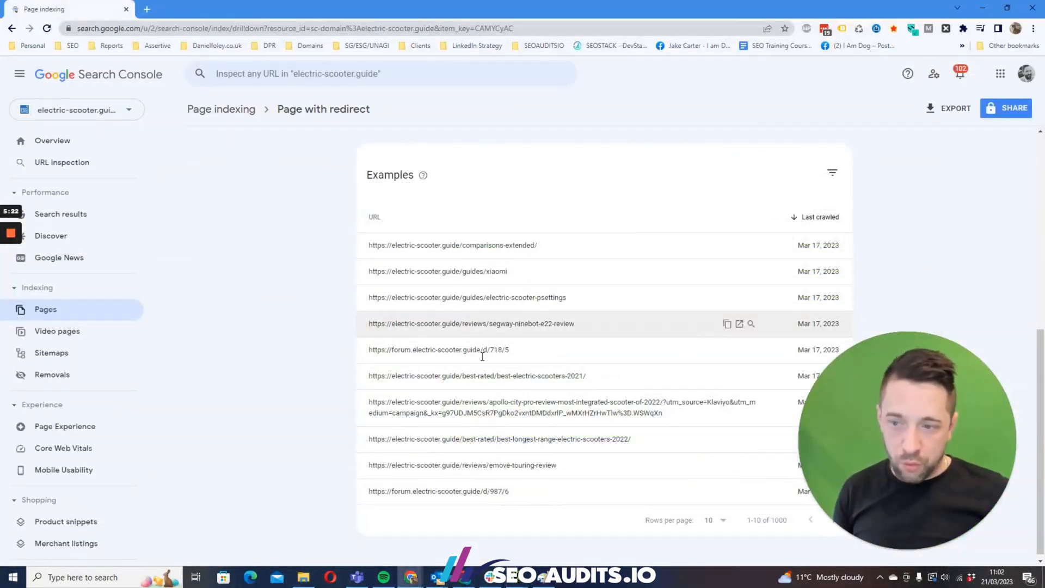
# Scroll up to the trend chart showing 2.85K affected redirect pages
pyautogui.scroll(3)
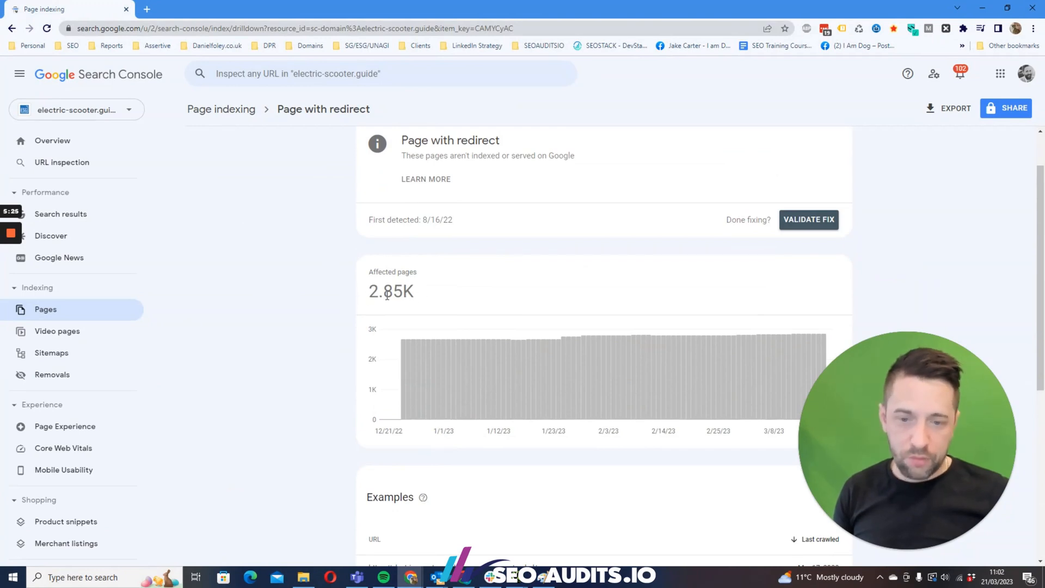
pyautogui.moveTo(391, 292)
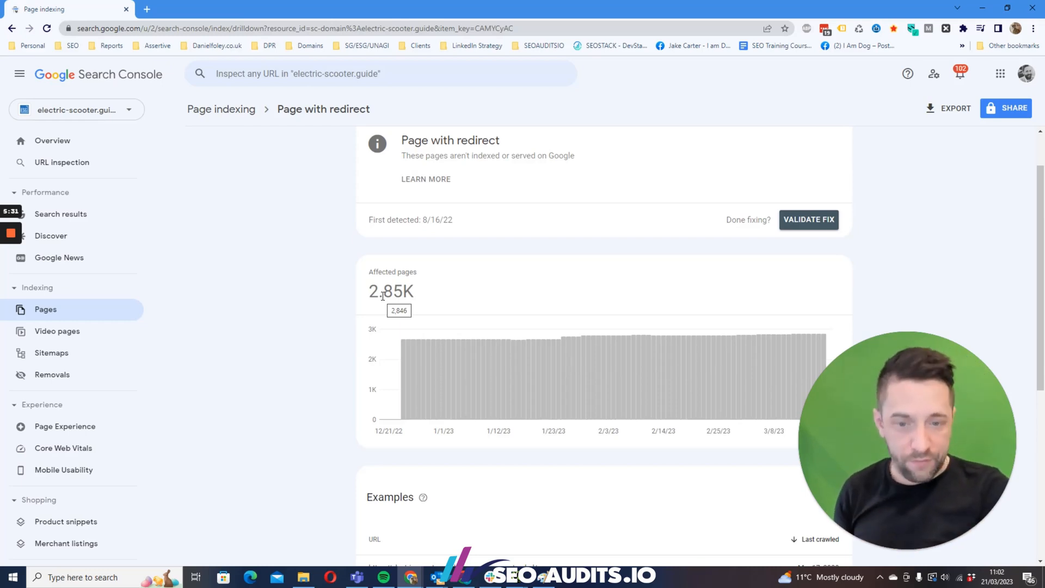
pyautogui.moveTo(540, 248)
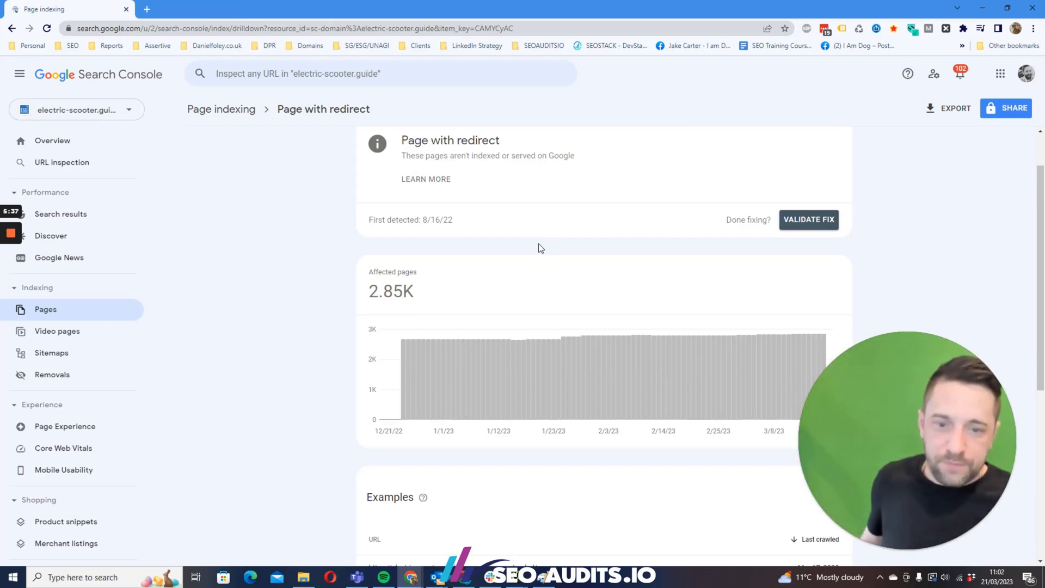
pyautogui.moveTo(556, 191)
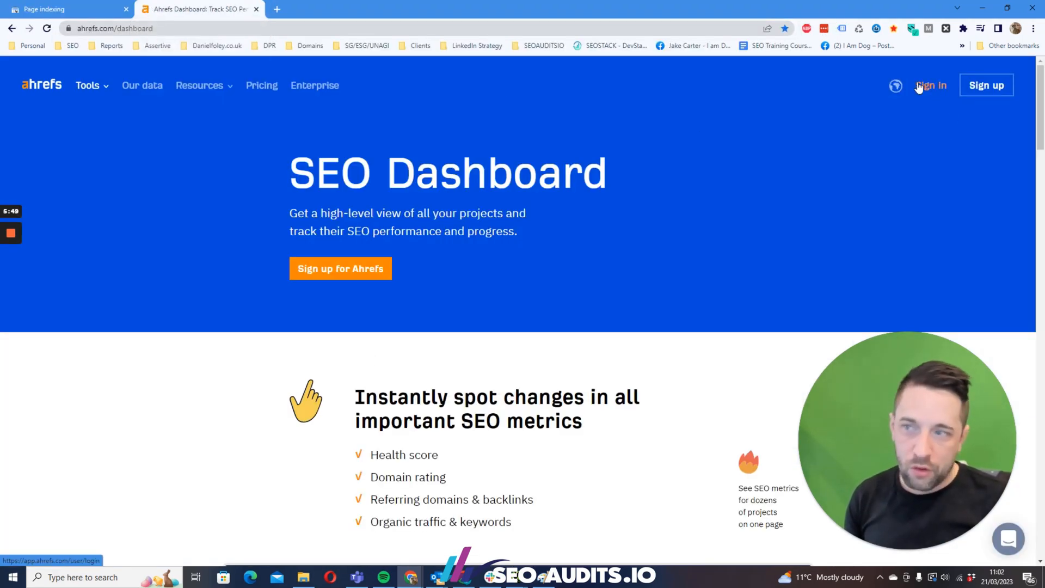
# Open the Ahrefs sign-in page and export the redirect report to Google Sheets
pyautogui.click(932, 85)
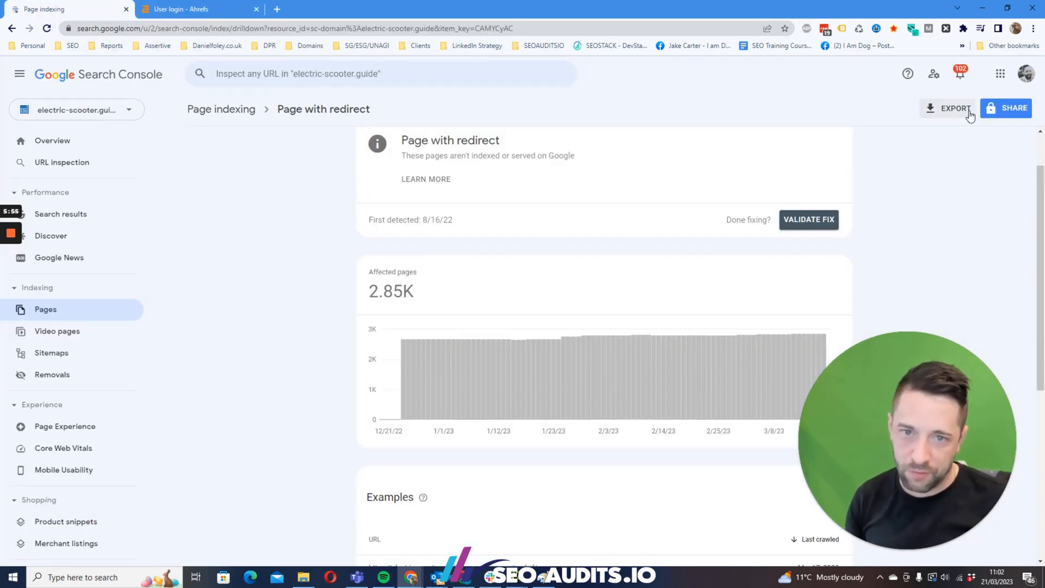
pyautogui.click(955, 108)
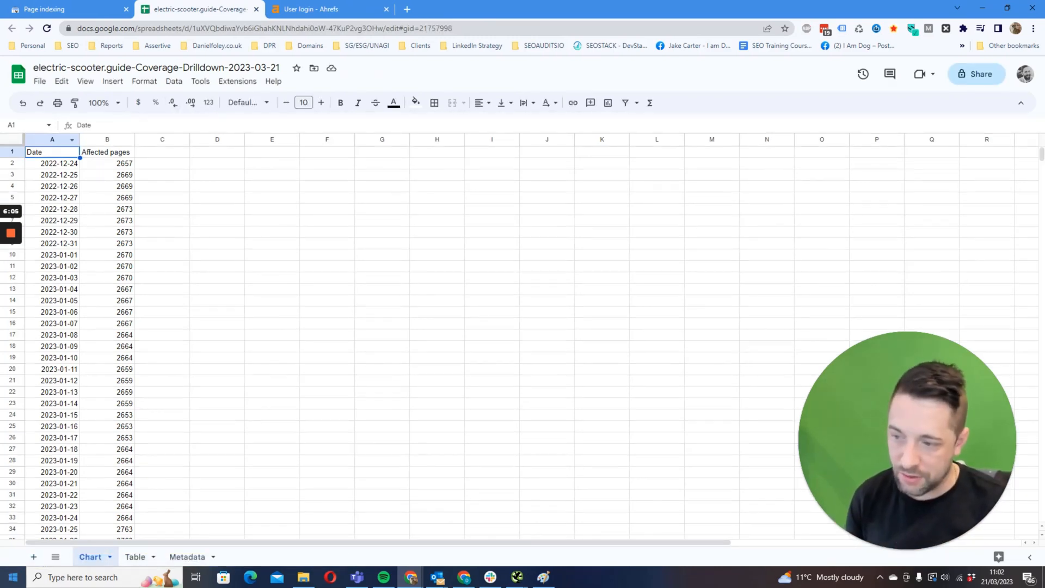
# Copy the redirected URLs in A2:A202 of the exported Table sheet
pyautogui.click(135, 556)
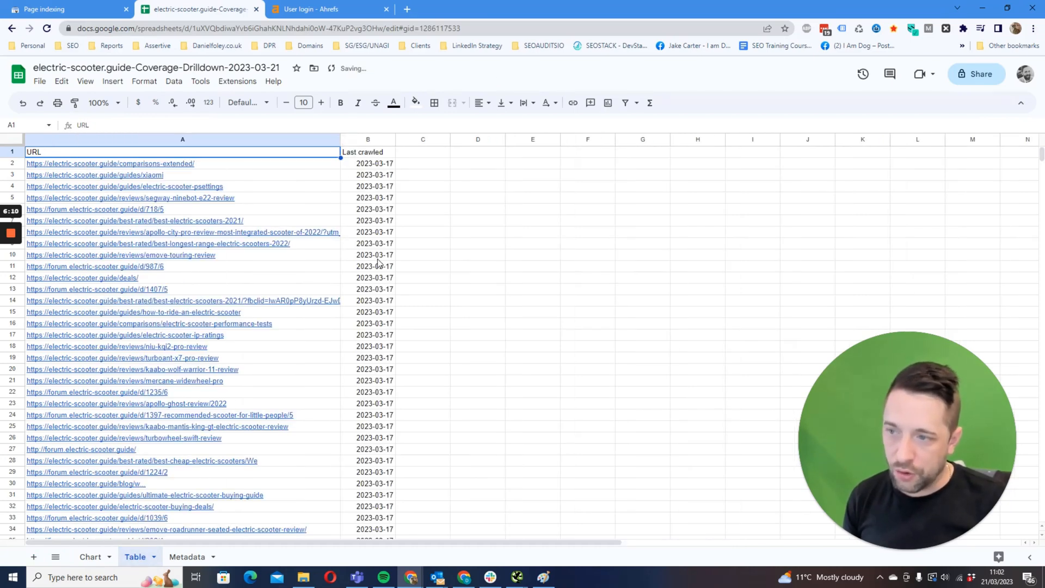
pyautogui.click(423, 254)
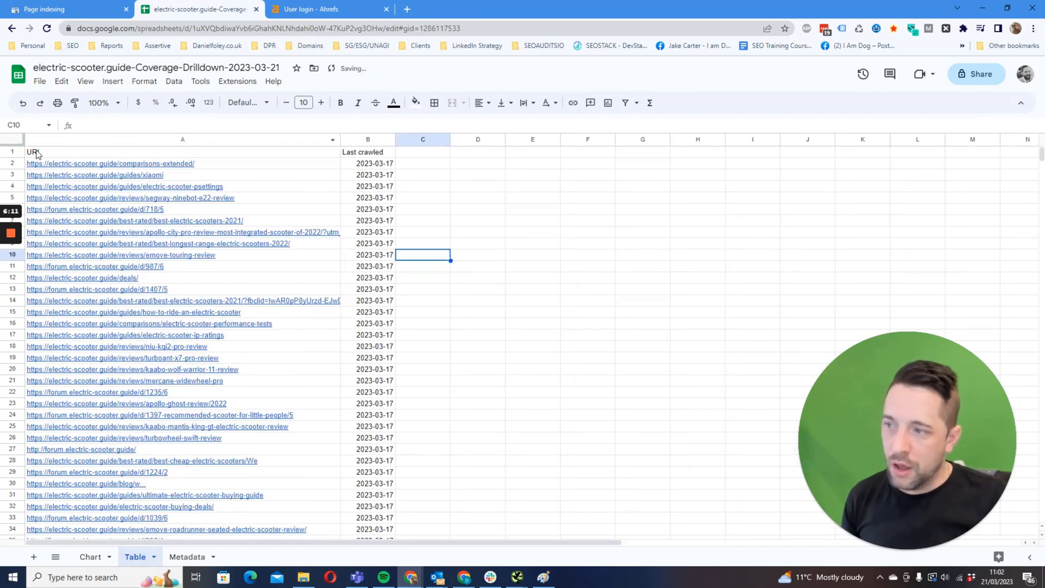
pyautogui.click(85, 81)
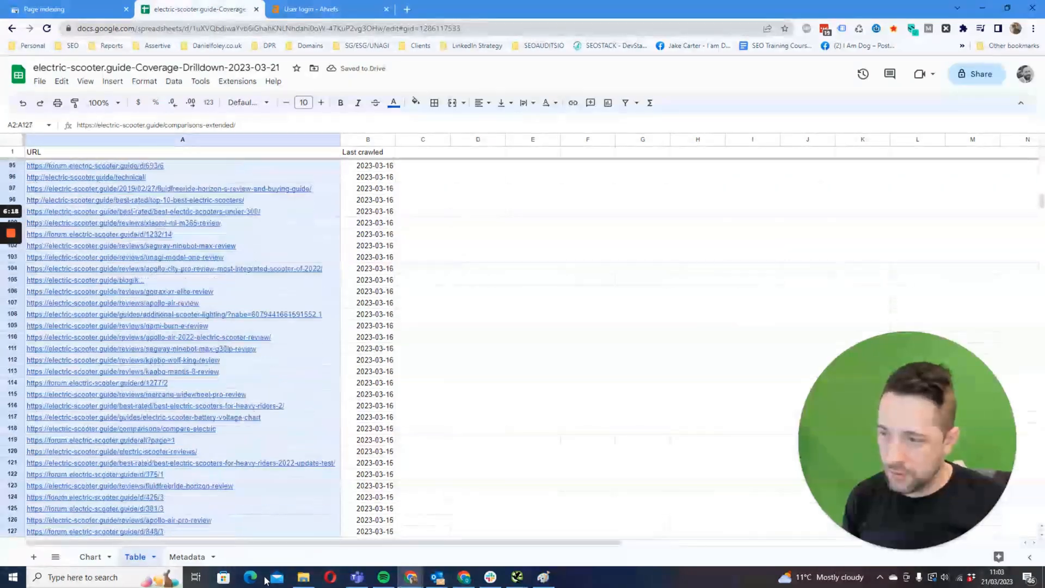
pyautogui.scroll(-3)
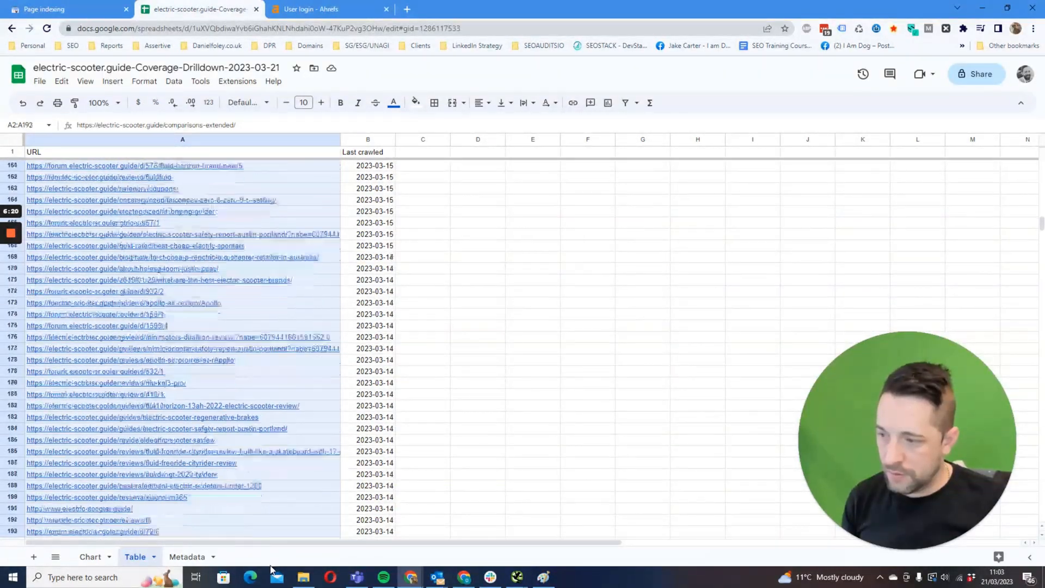
pyautogui.scroll(-3)
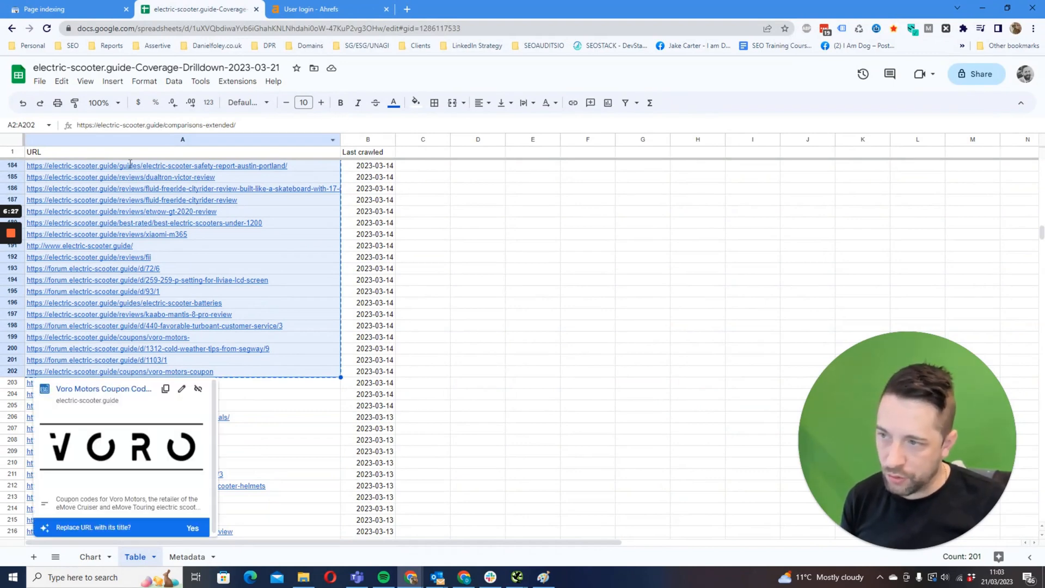
# Log in to Ahrefs and run Batch Analysis on the 200 pasted redirect URLs
pyautogui.click(327, 9)
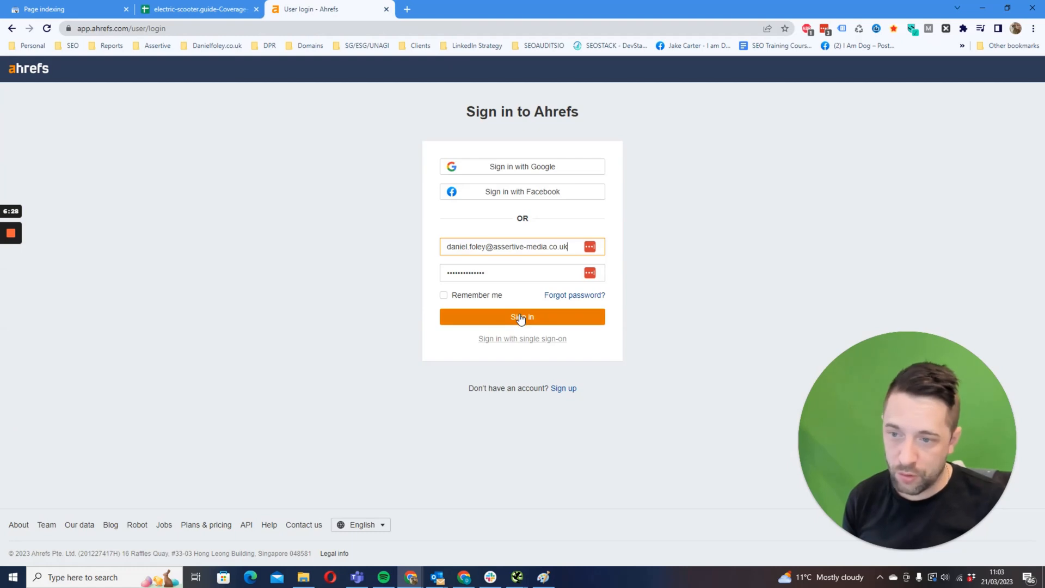
pyautogui.click(522, 317)
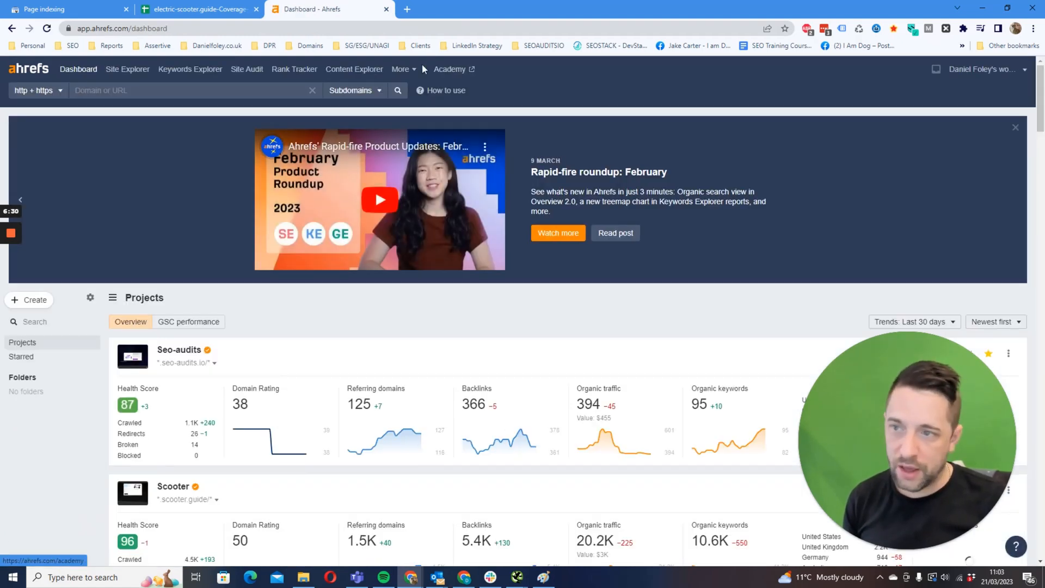
pyautogui.click(400, 69)
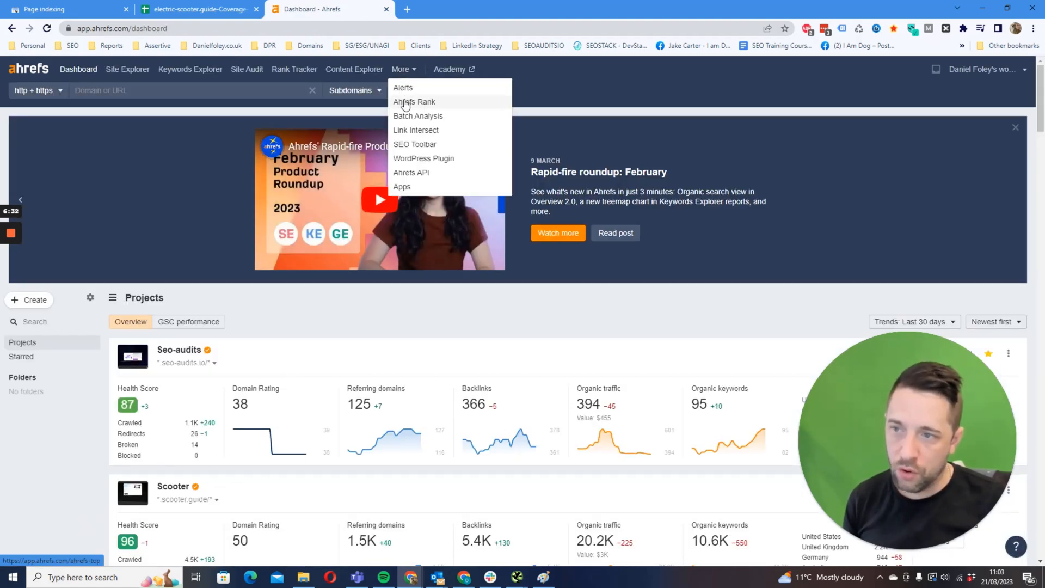
pyautogui.click(418, 115)
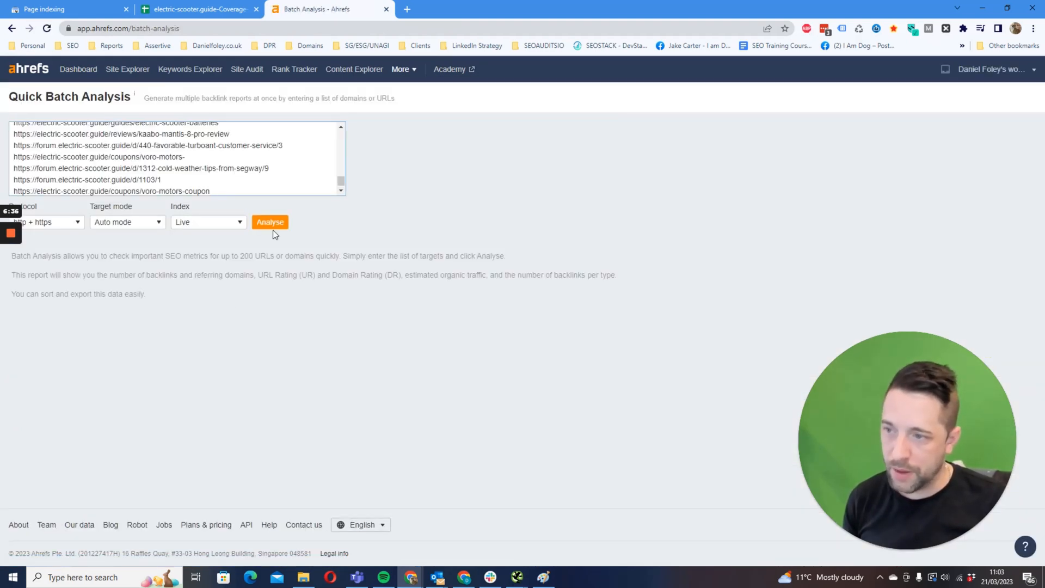
pyautogui.click(270, 222)
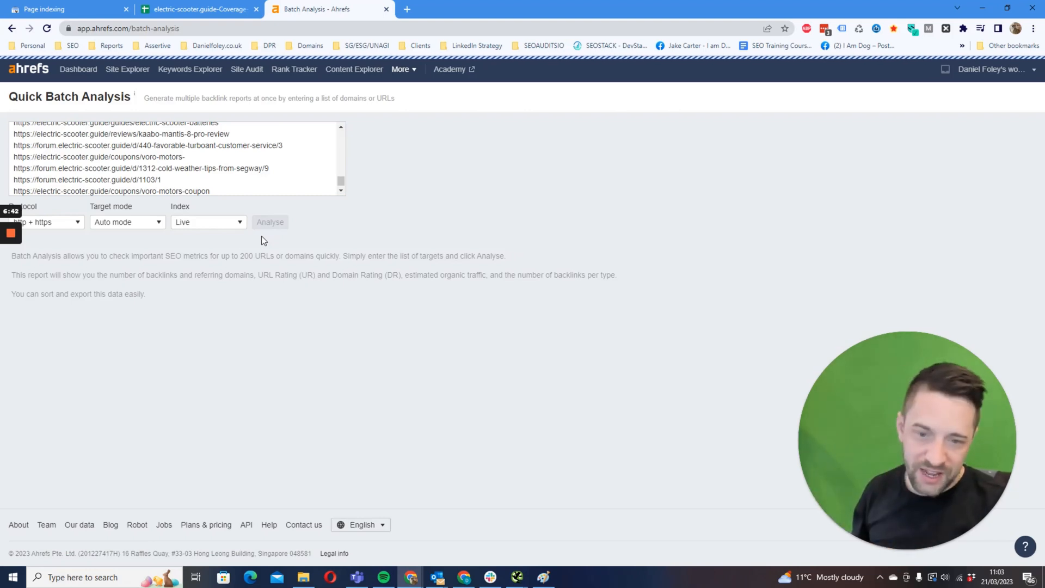
pyautogui.click(269, 222)
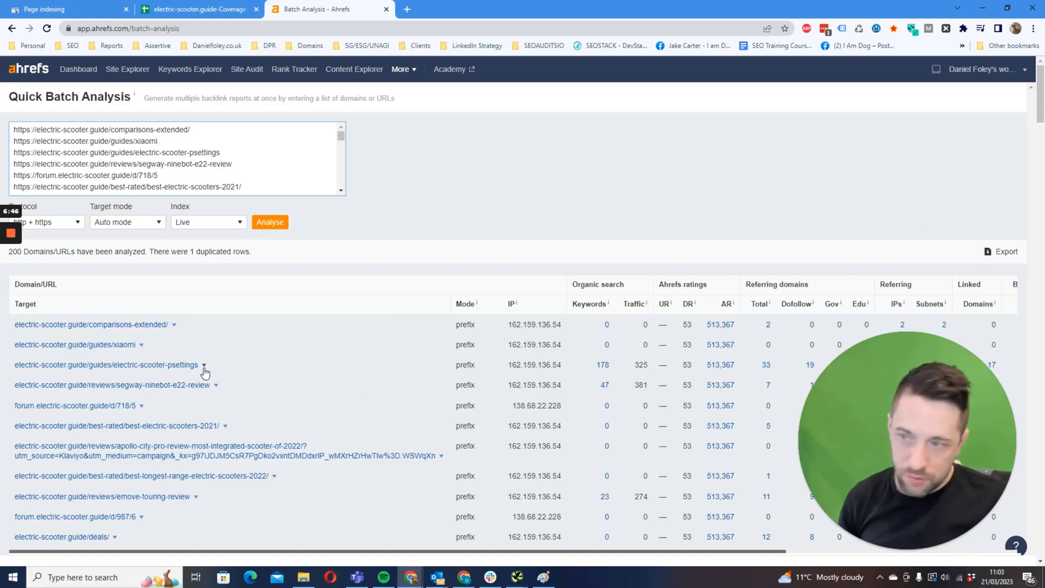
# Export the batch analysis results as a UTF-16 CSV and open it in Excel
pyautogui.click(998, 252)
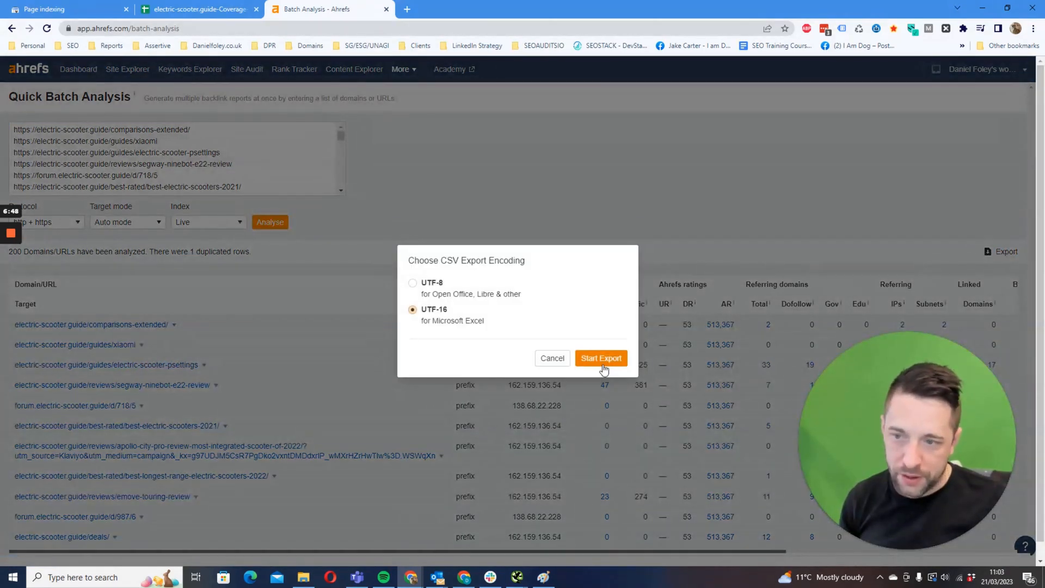
pyautogui.click(600, 359)
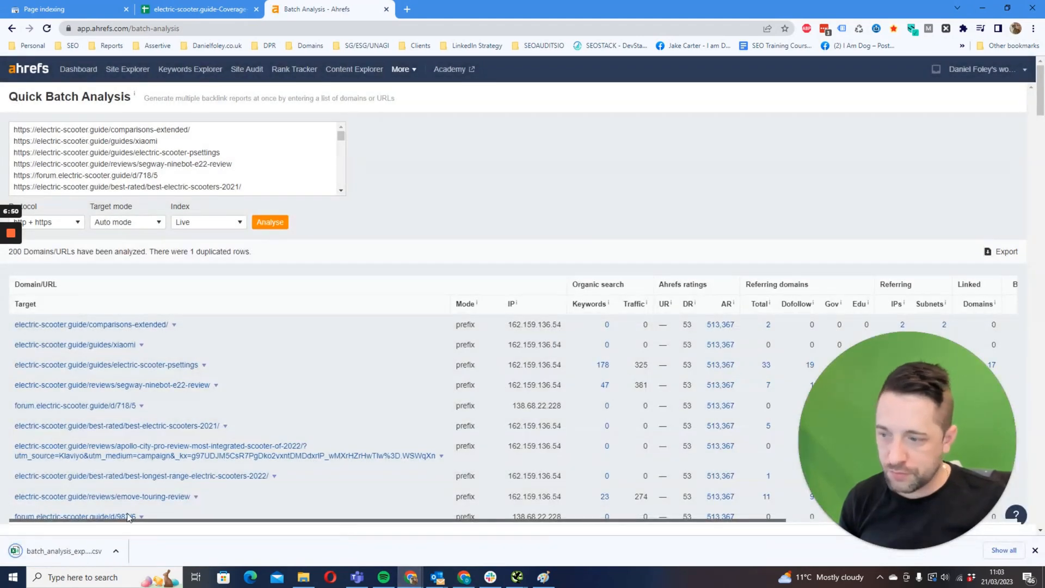
pyautogui.click(63, 551)
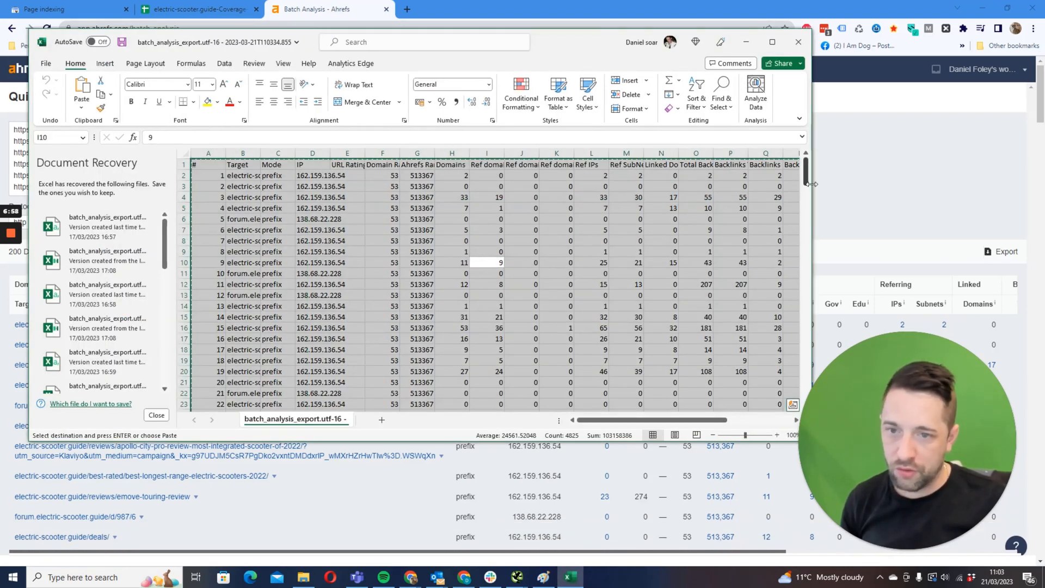
# Paste the Ahrefs metrics as values only, starting at cell C1 beside the URLs
pyautogui.click(195, 9)
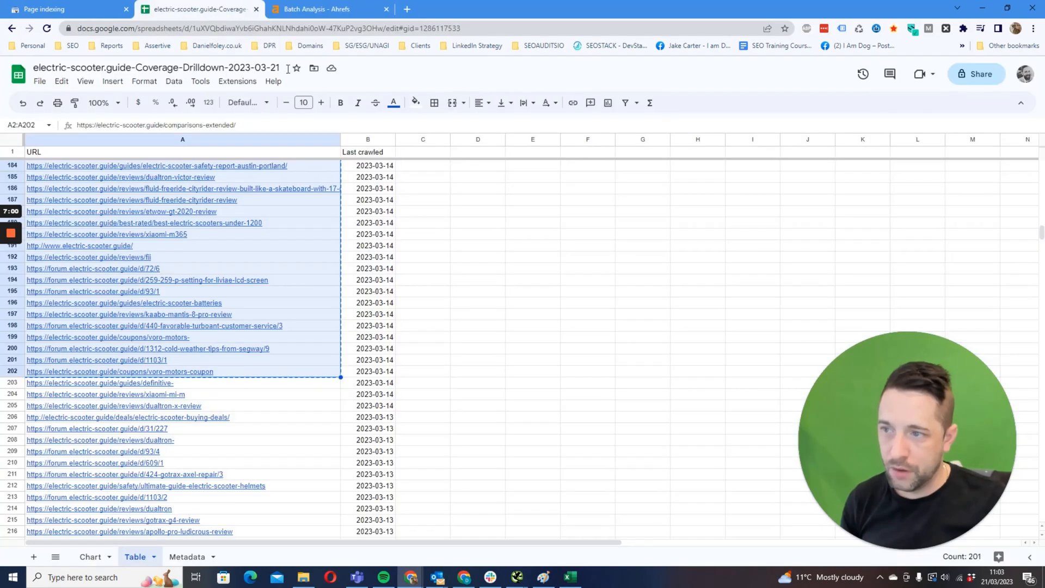
pyautogui.click(422, 152)
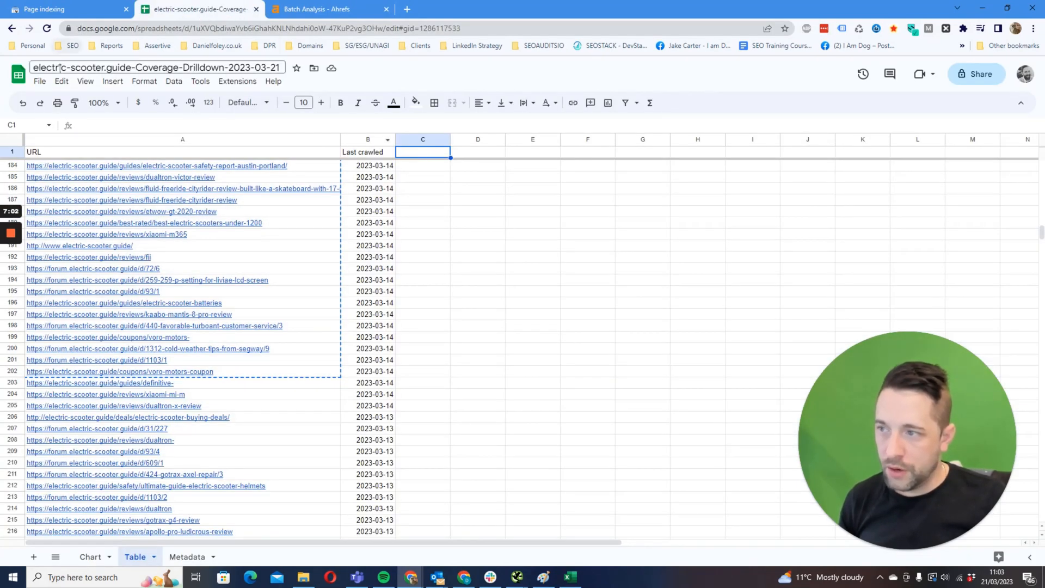
pyautogui.click(60, 80)
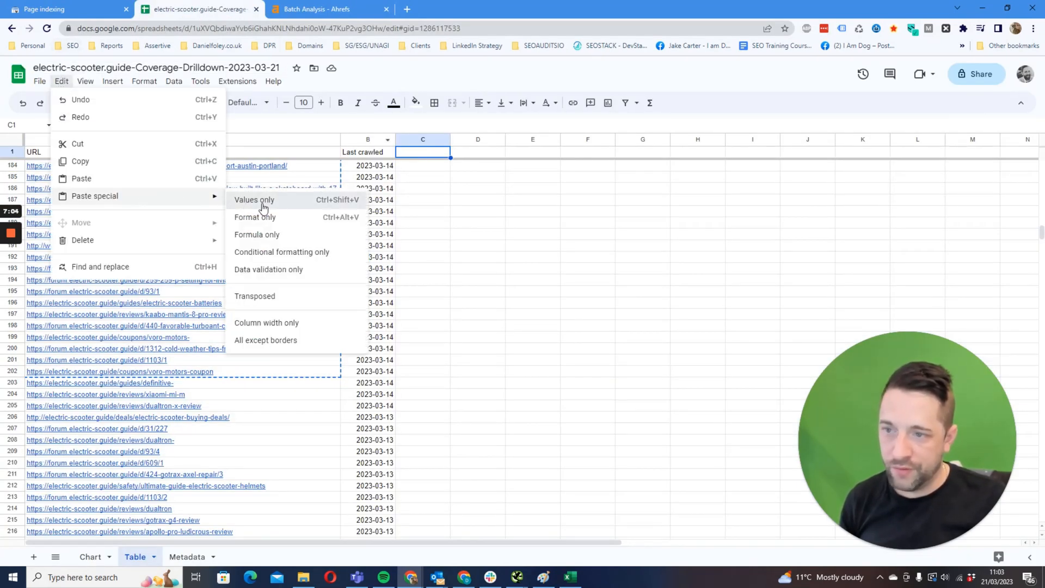
pyautogui.click(254, 200)
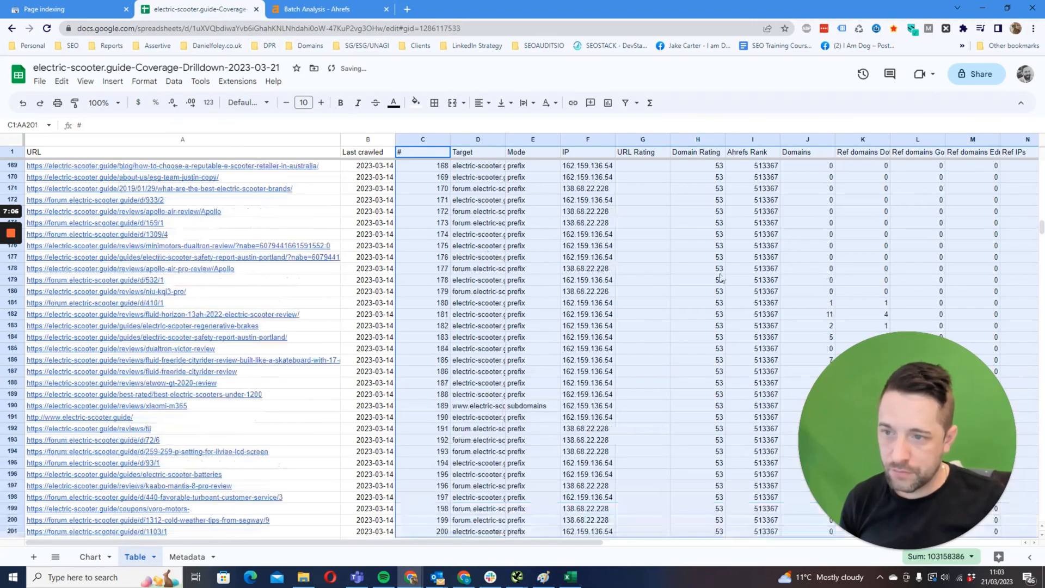
pyautogui.scroll(3)
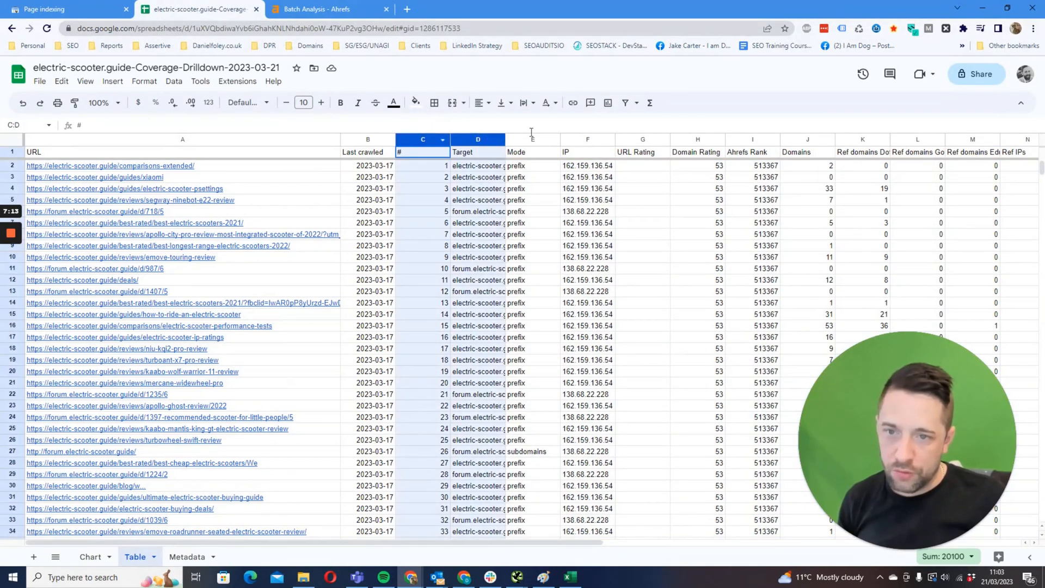
pyautogui.rightClick(751, 139)
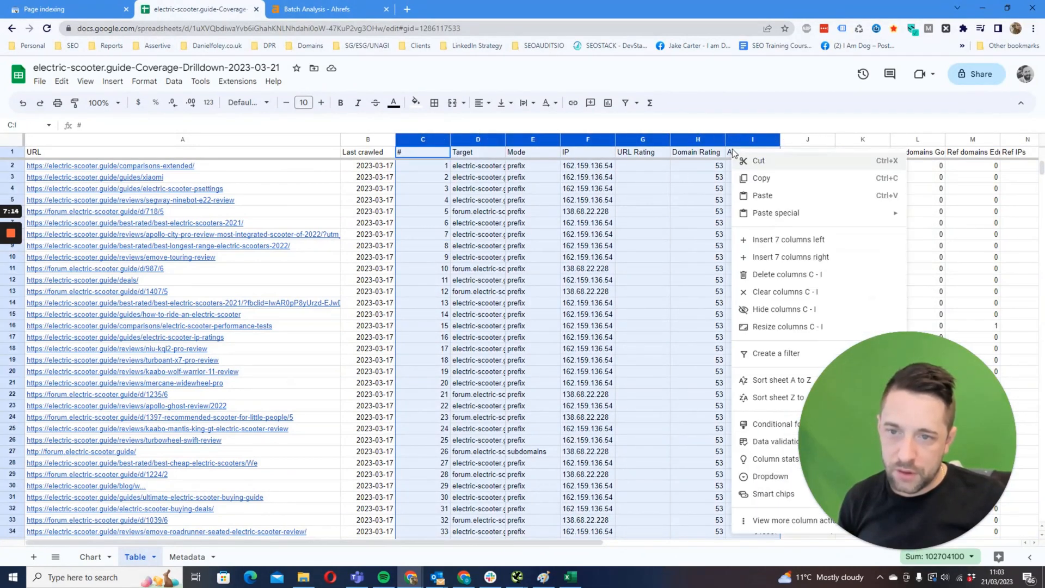
# Delete columns C–I, removing Ahrefs' rank, IP and target columns
pyautogui.click(787, 274)
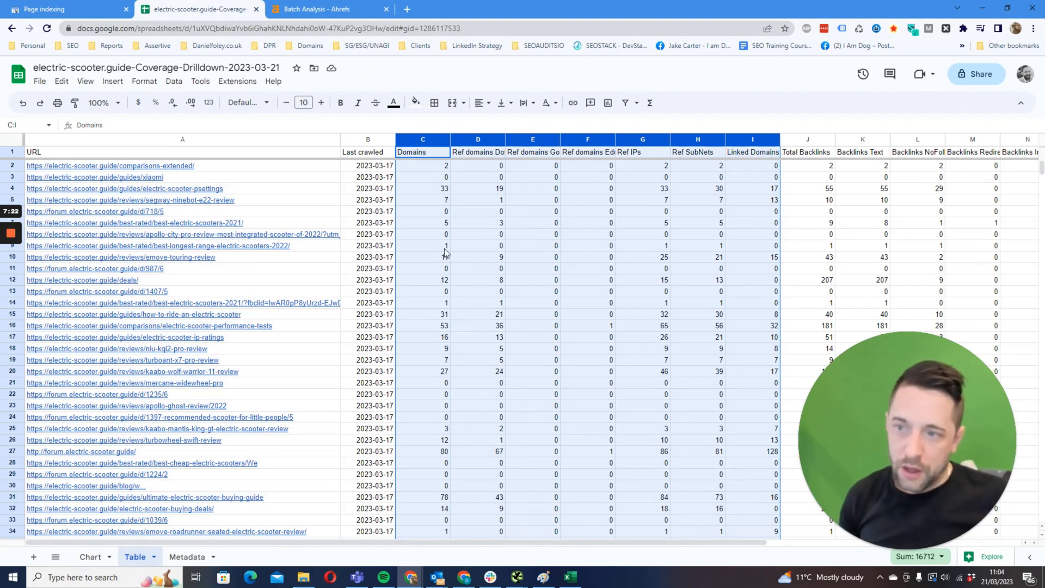
pyautogui.click(477, 245)
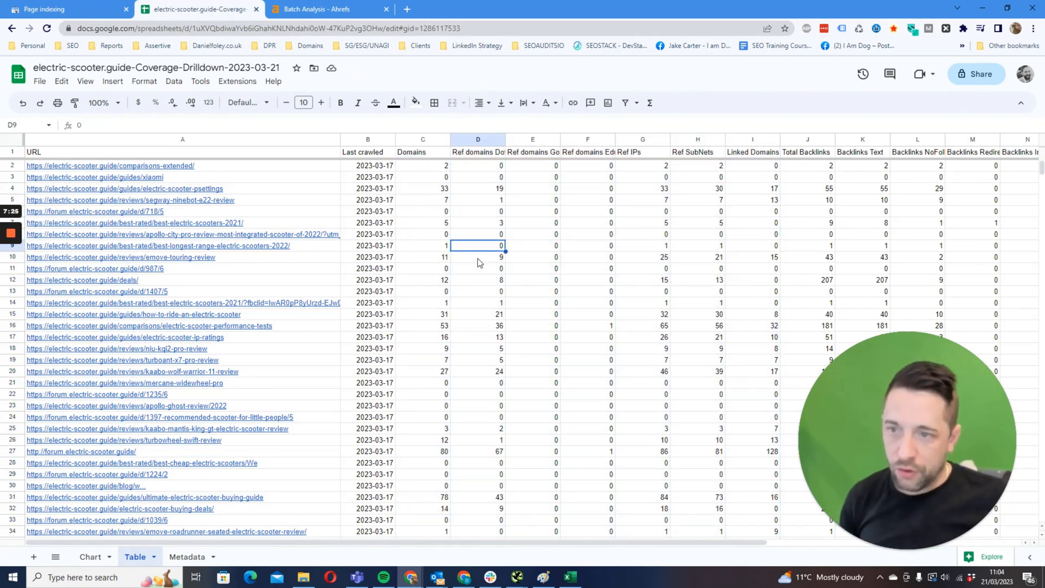
pyautogui.moveTo(502, 260)
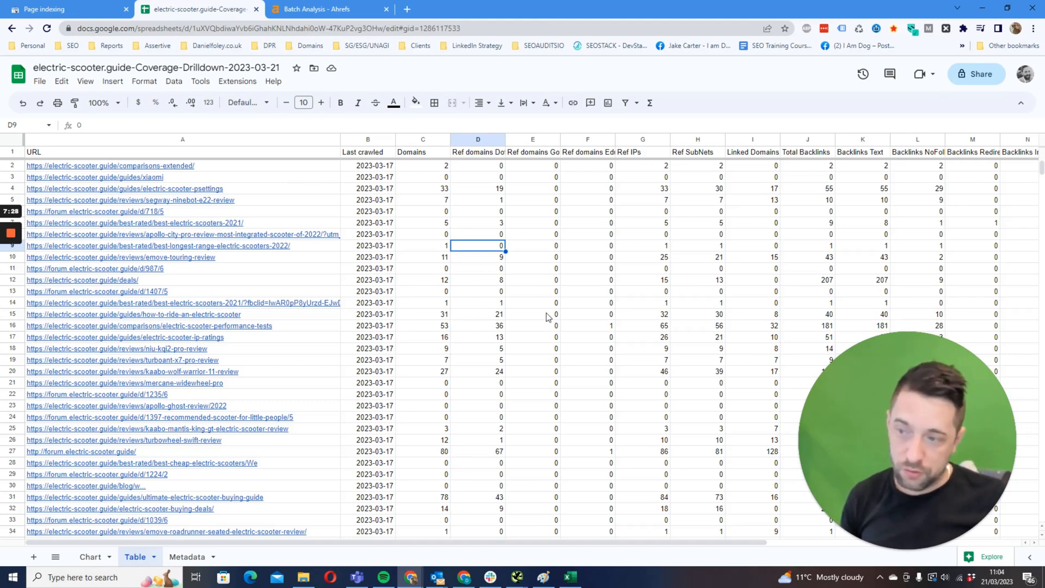
pyautogui.moveTo(502, 312)
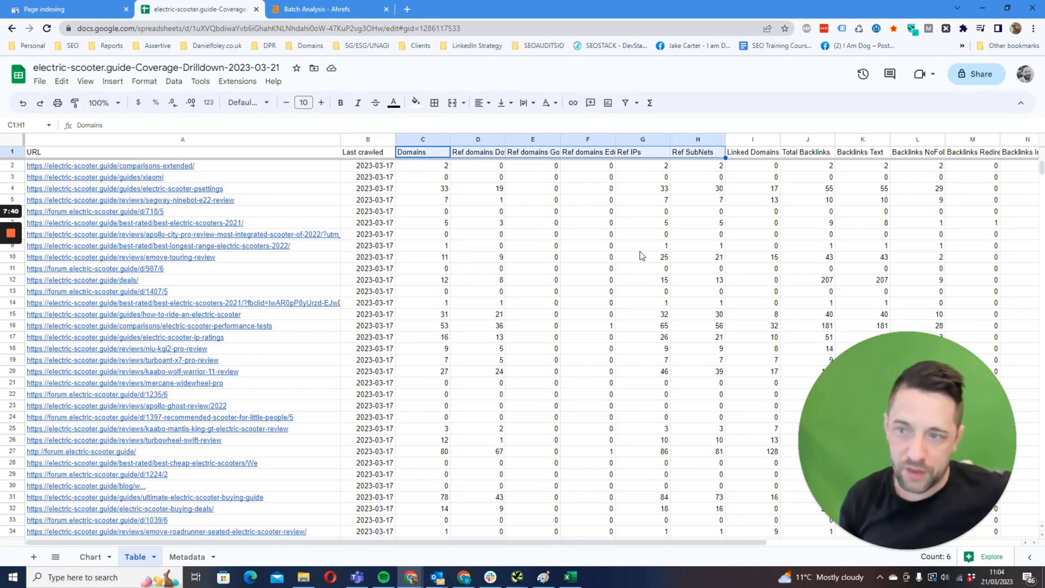
pyautogui.moveTo(597, 266)
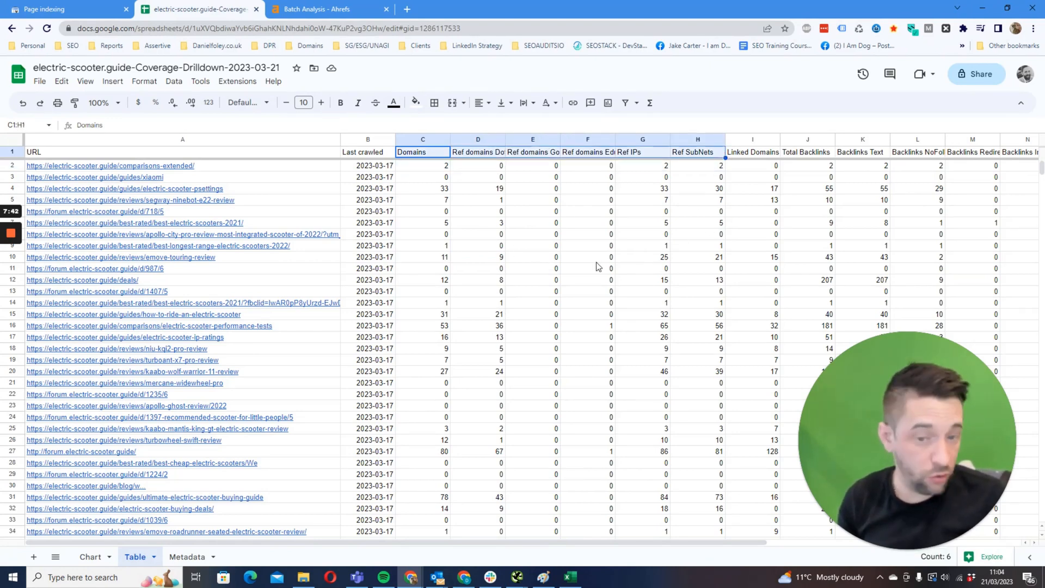
pyautogui.moveTo(554, 217)
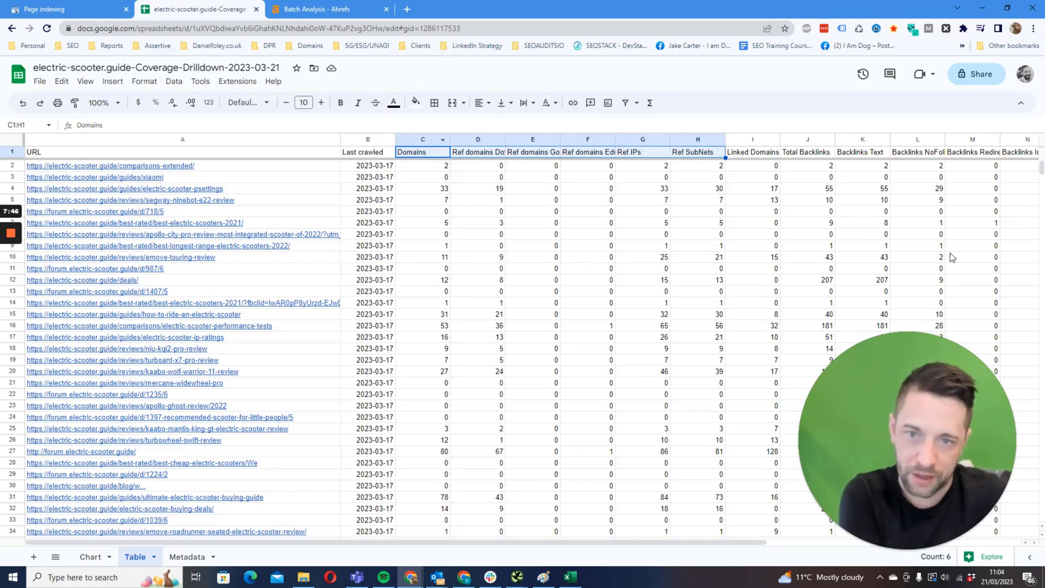
pyautogui.moveTo(538, 279)
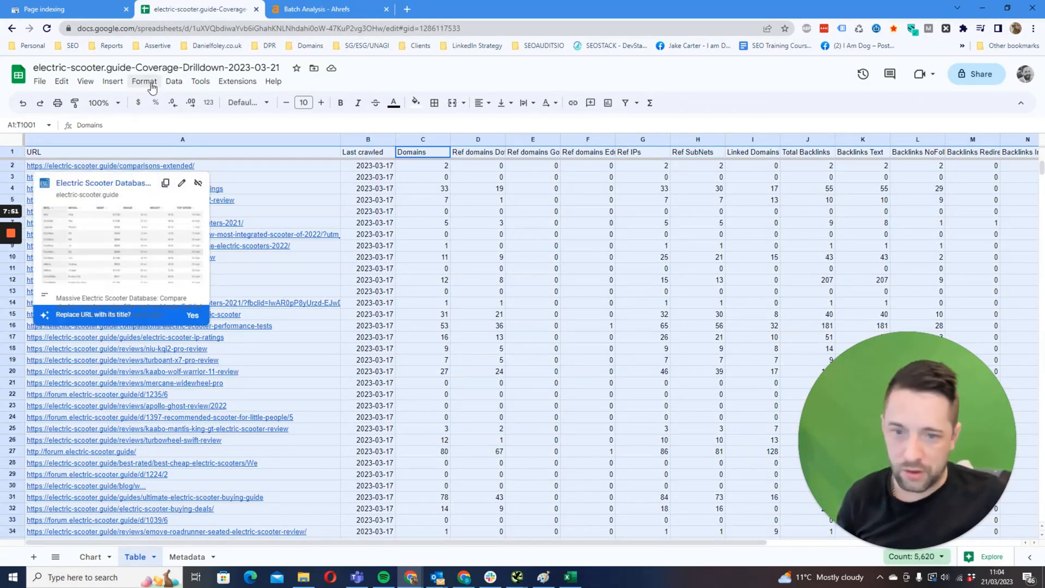
pyautogui.moveTo(174, 87)
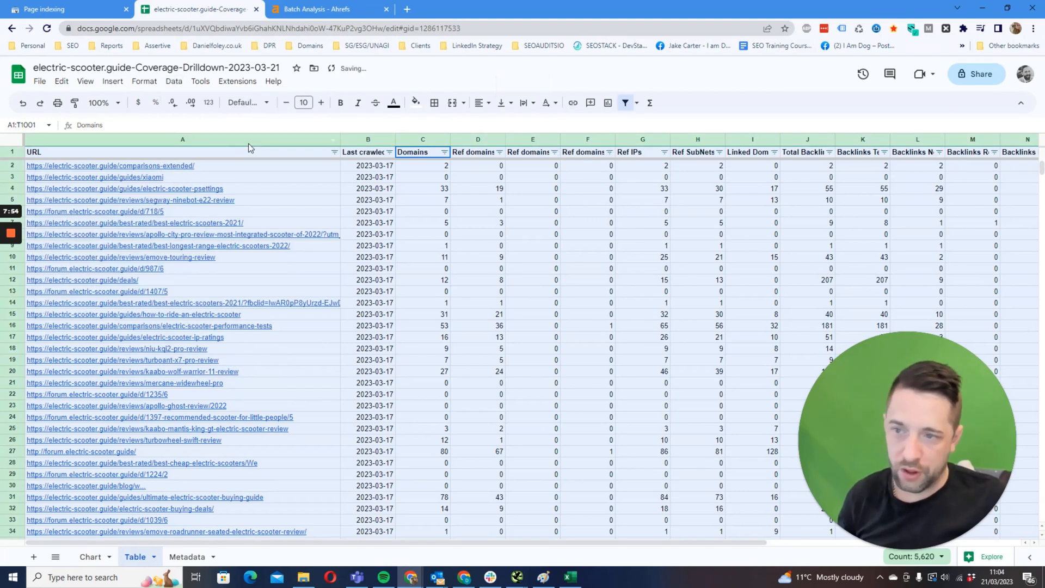
# Select range A1:T1001 on the Table sheet and turn on the header-row filter
pyautogui.click(533, 245)
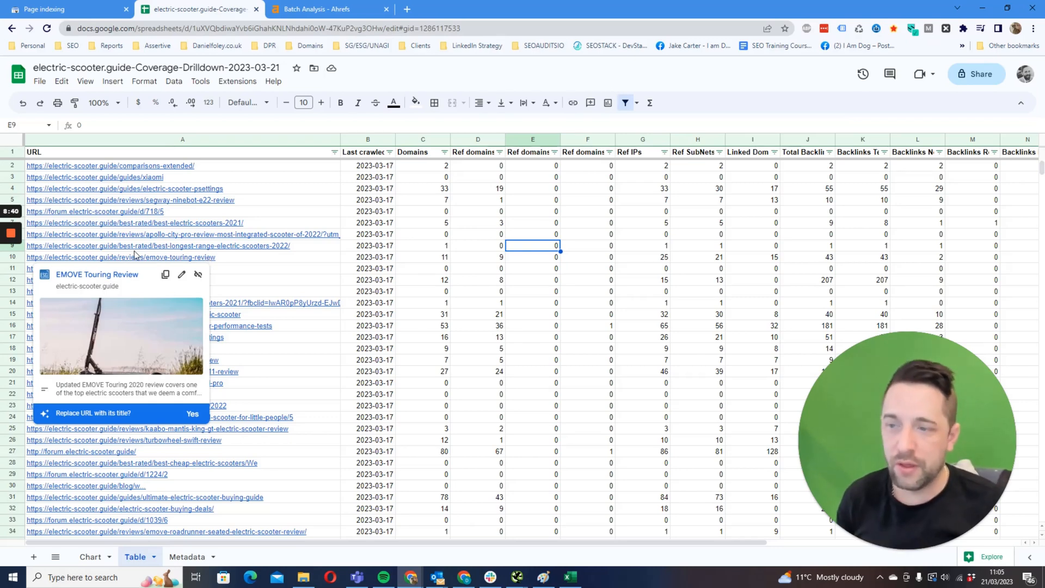
pyautogui.click(422, 234)
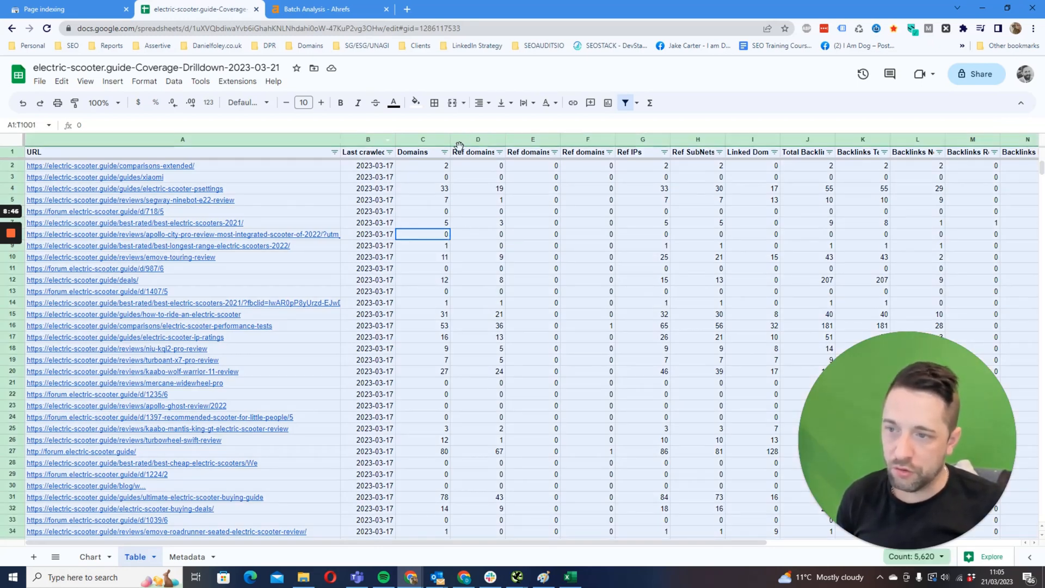
# Sort the range by Domains Z→A, treating the first row as headers
pyautogui.click(173, 80)
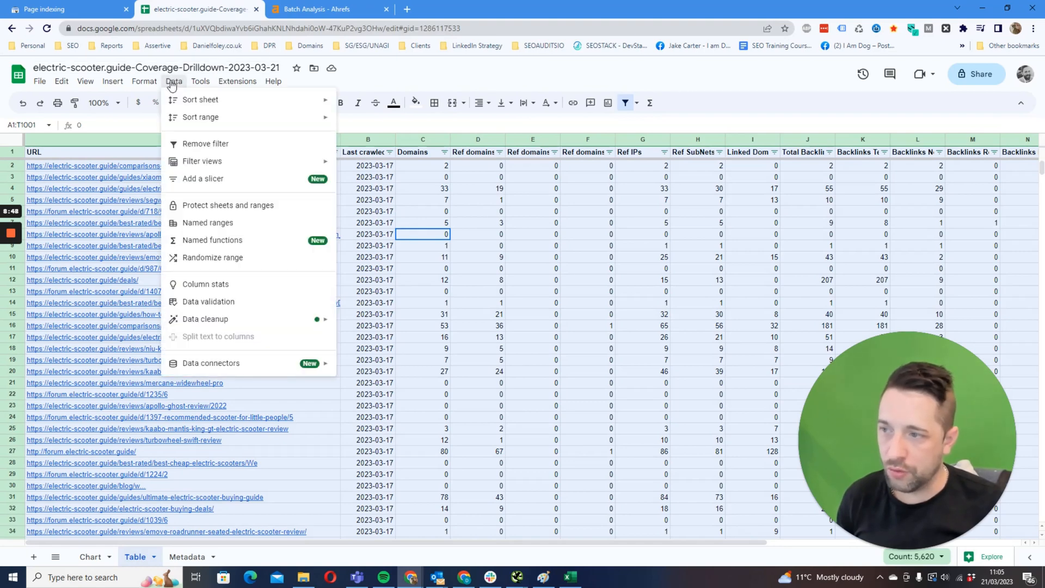
pyautogui.click(200, 117)
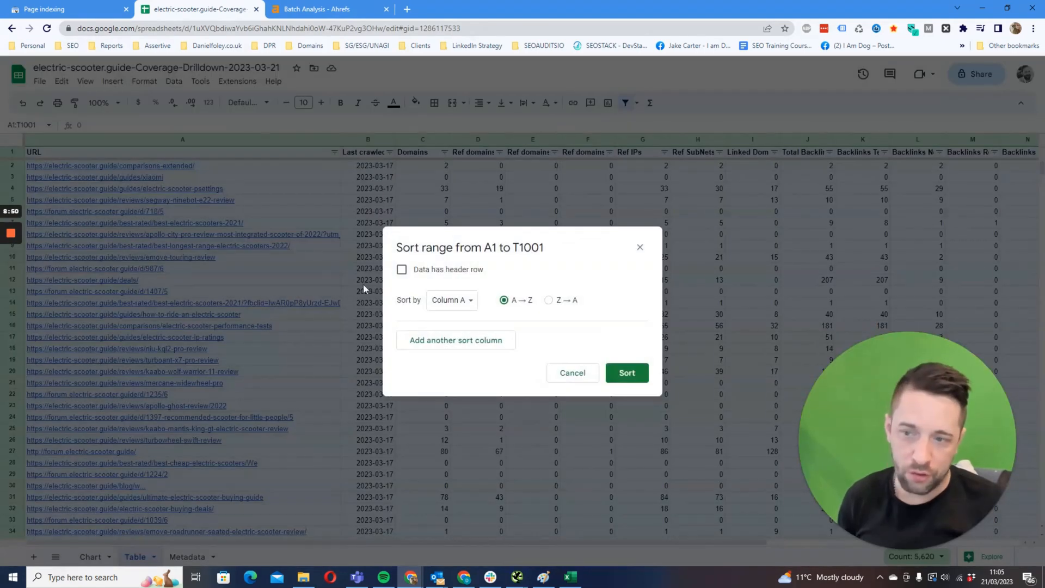
pyautogui.click(401, 269)
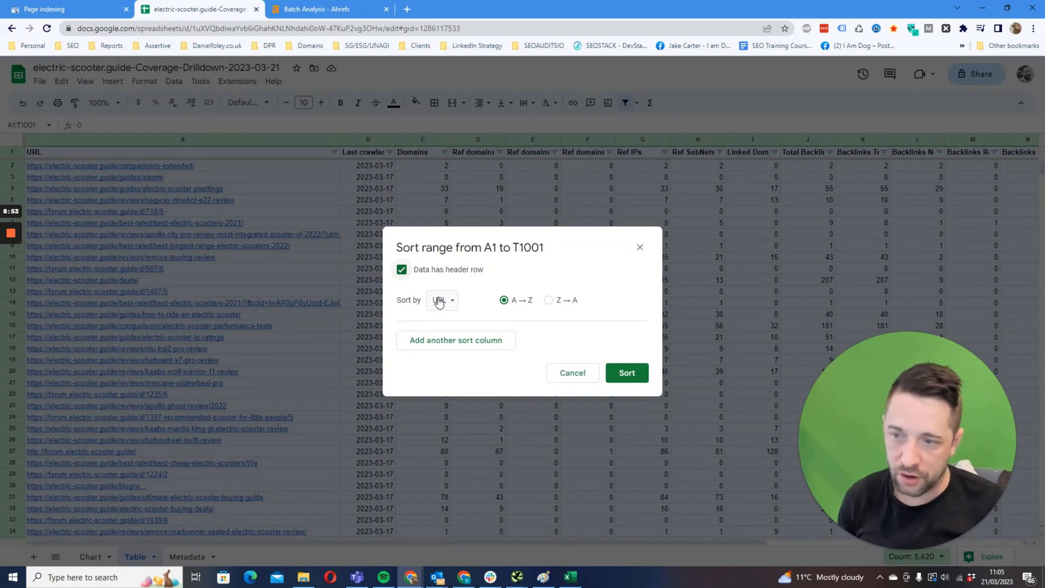
pyautogui.click(442, 300)
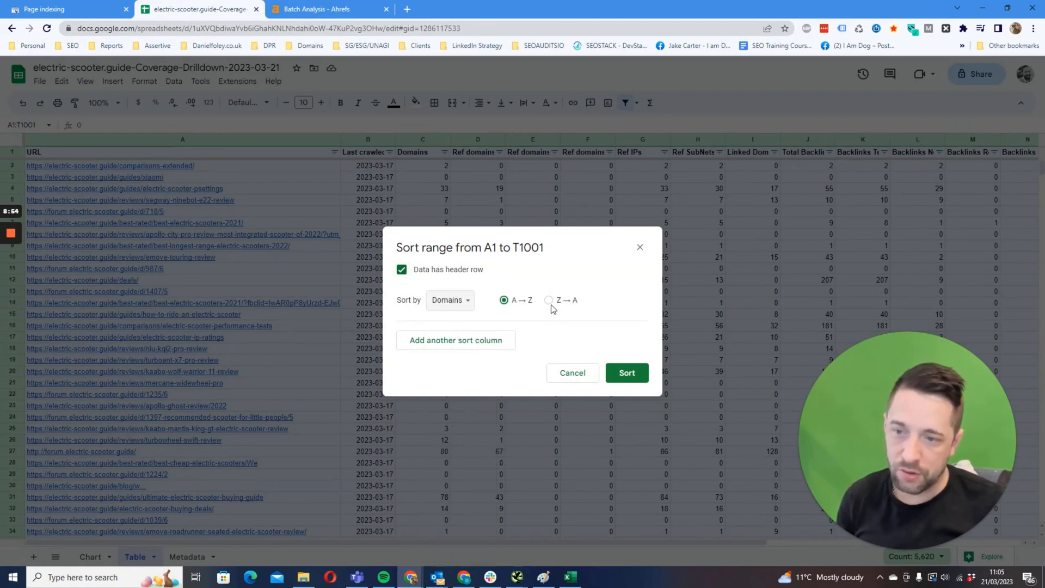
pyautogui.click(626, 373)
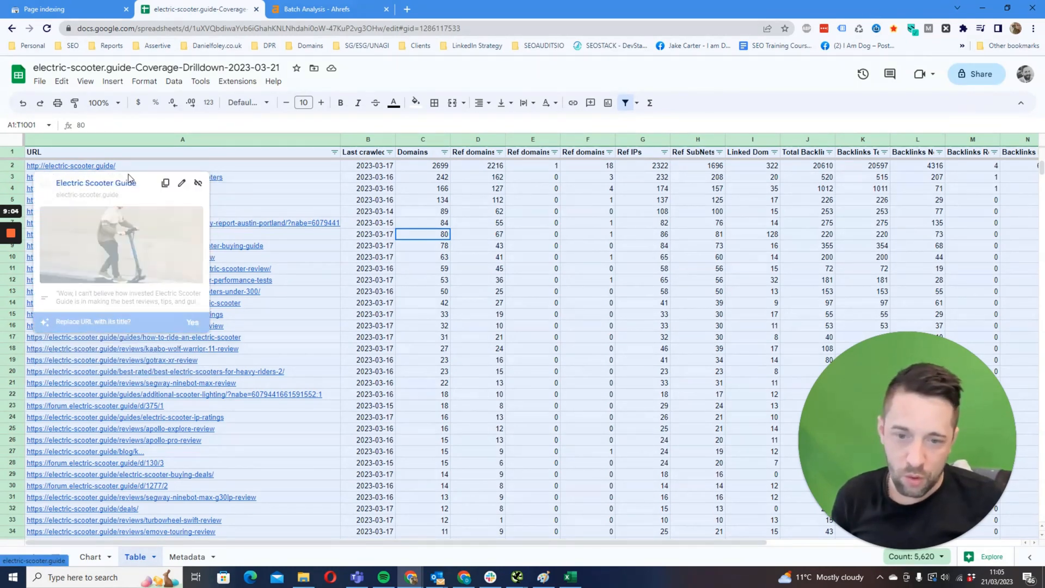
# Inspect the top two redirected URLs, the homepage and best-electric-scooters page, then scroll down
pyautogui.click(72, 165)
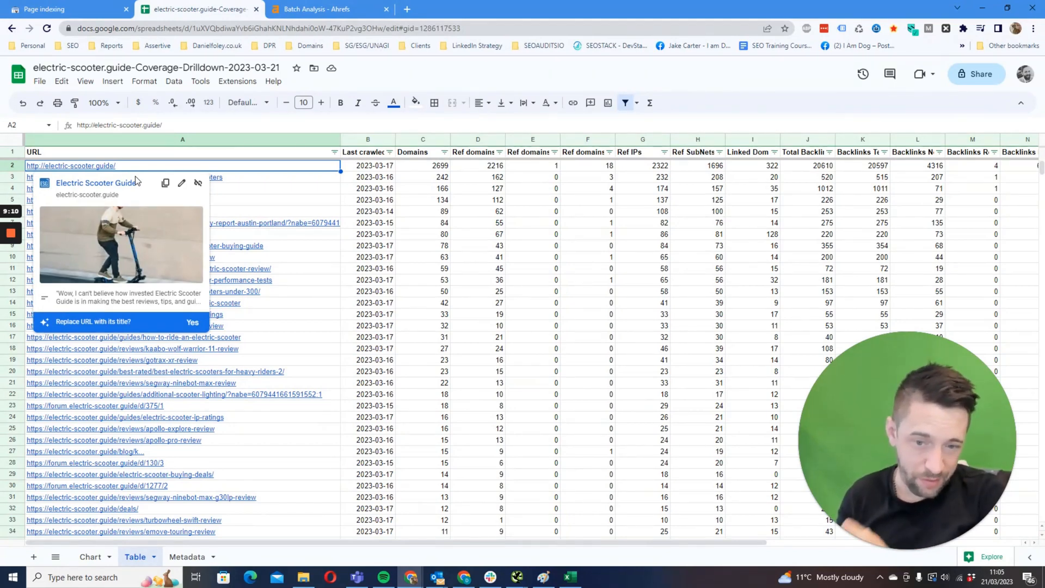
pyautogui.moveTo(470, 225)
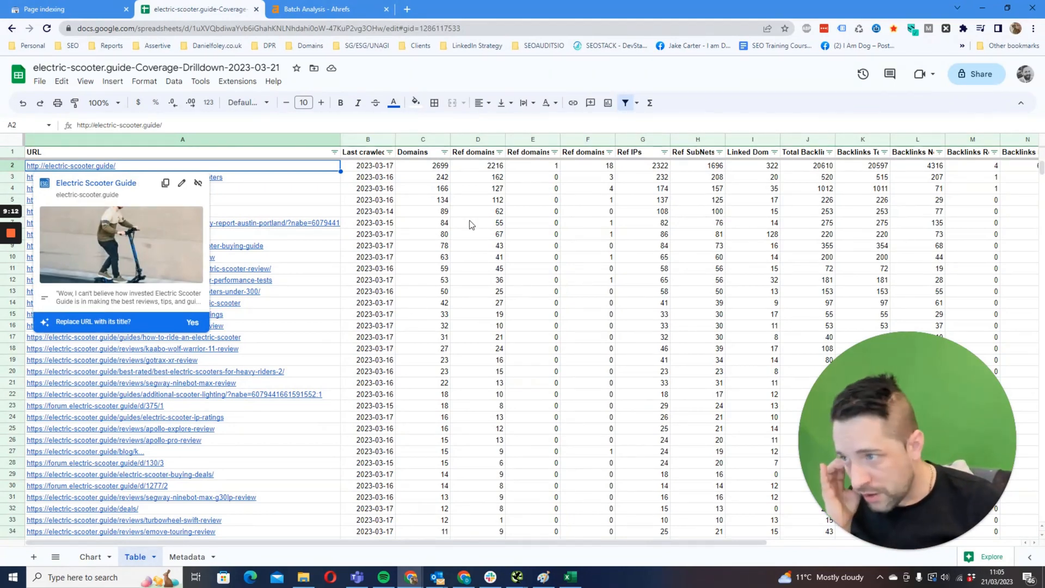
pyautogui.click(478, 223)
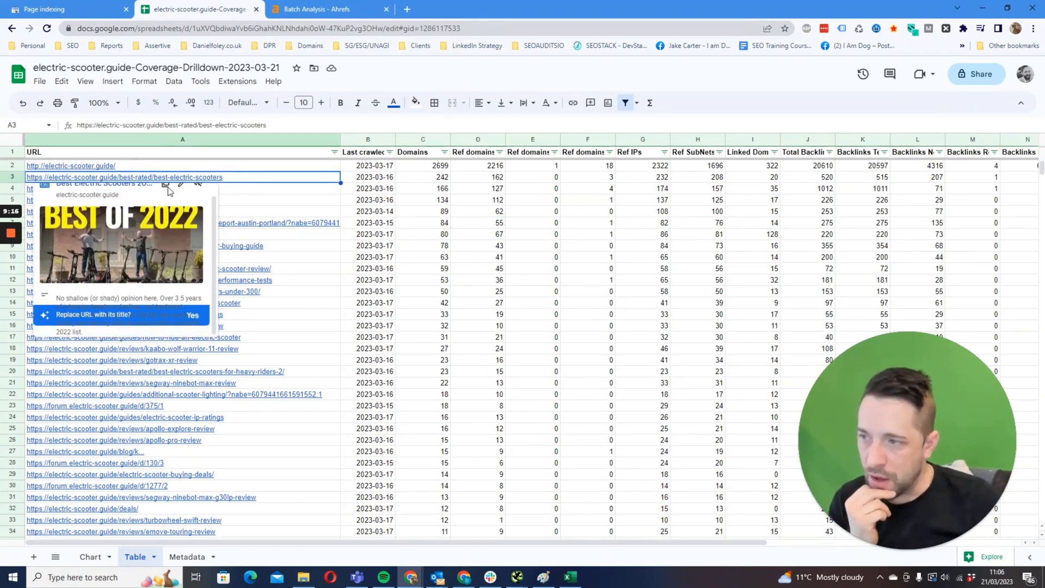
pyautogui.moveTo(285, 196)
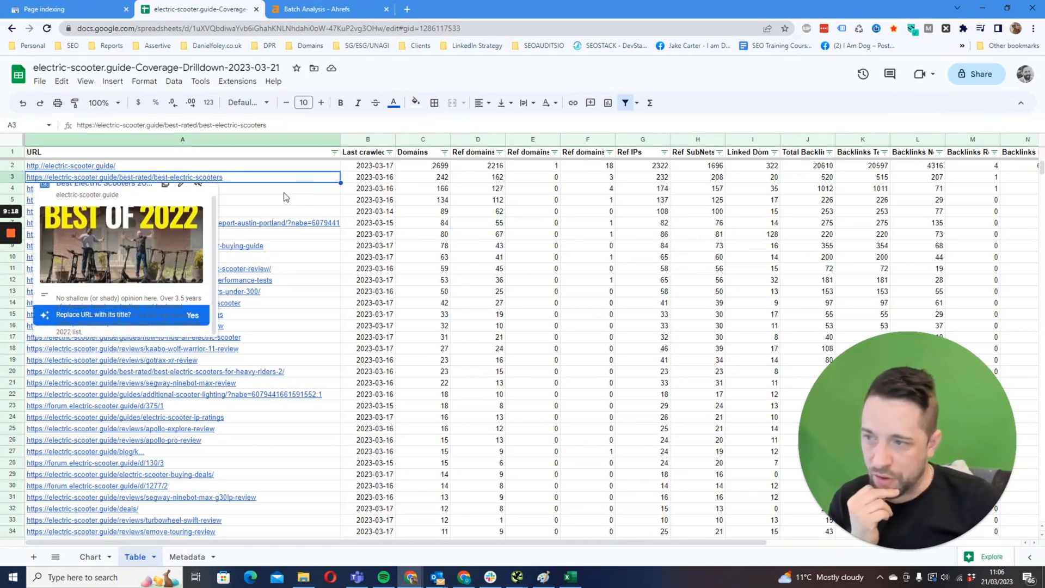
pyautogui.moveTo(459, 185)
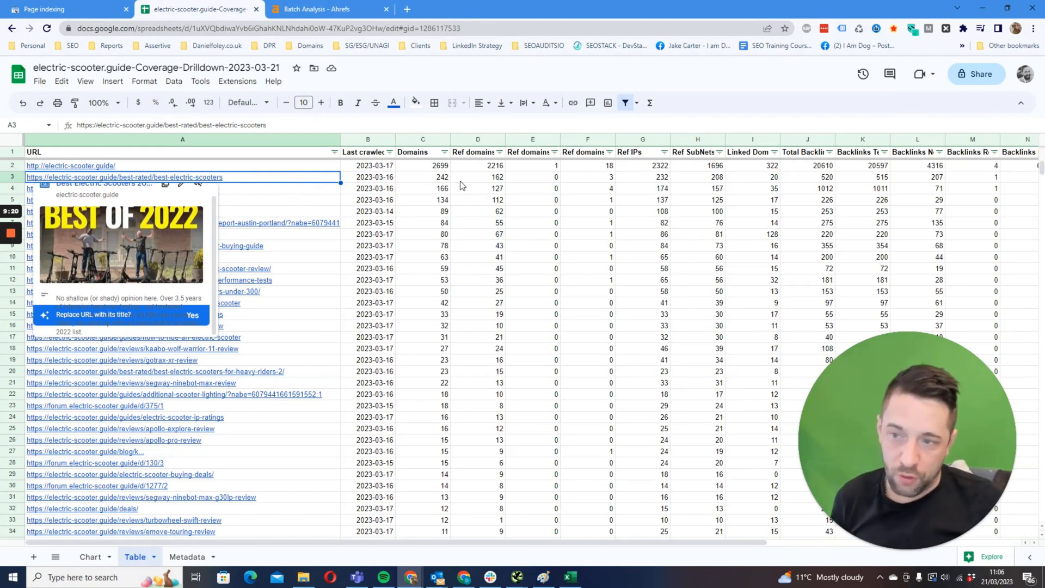
pyautogui.scroll(-3)
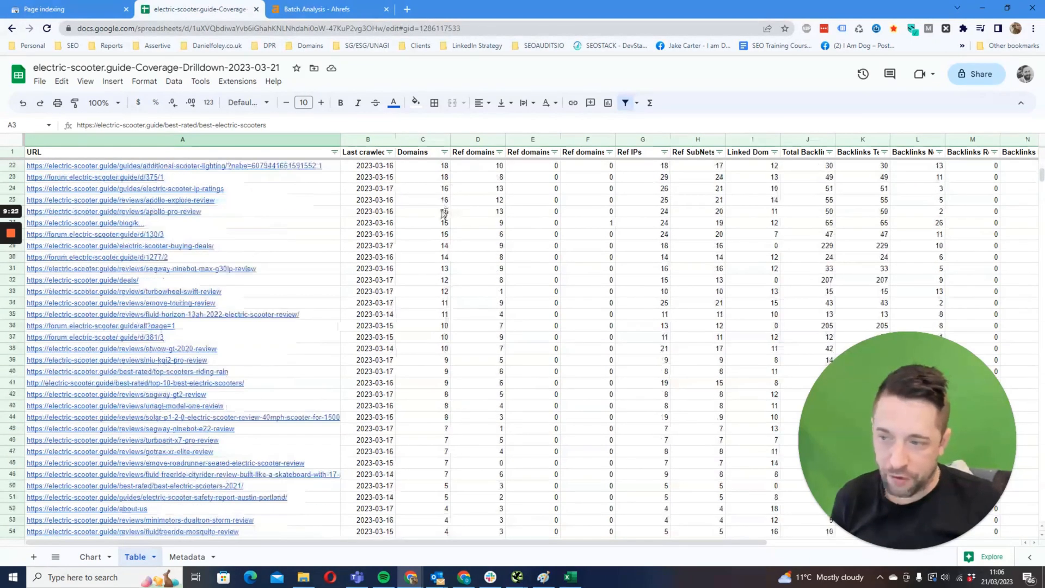
pyautogui.scroll(-3)
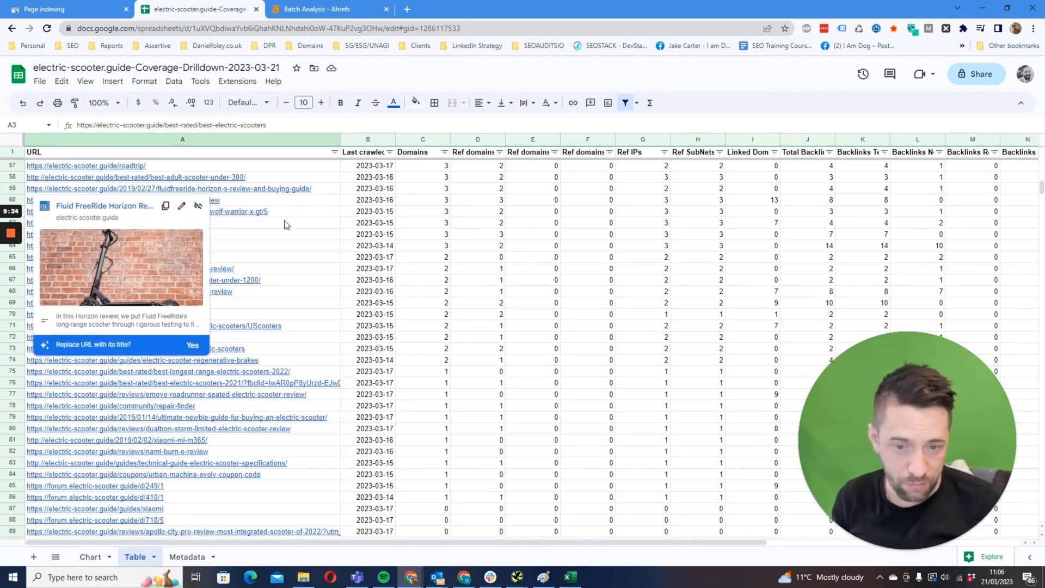
pyautogui.scroll(-3)
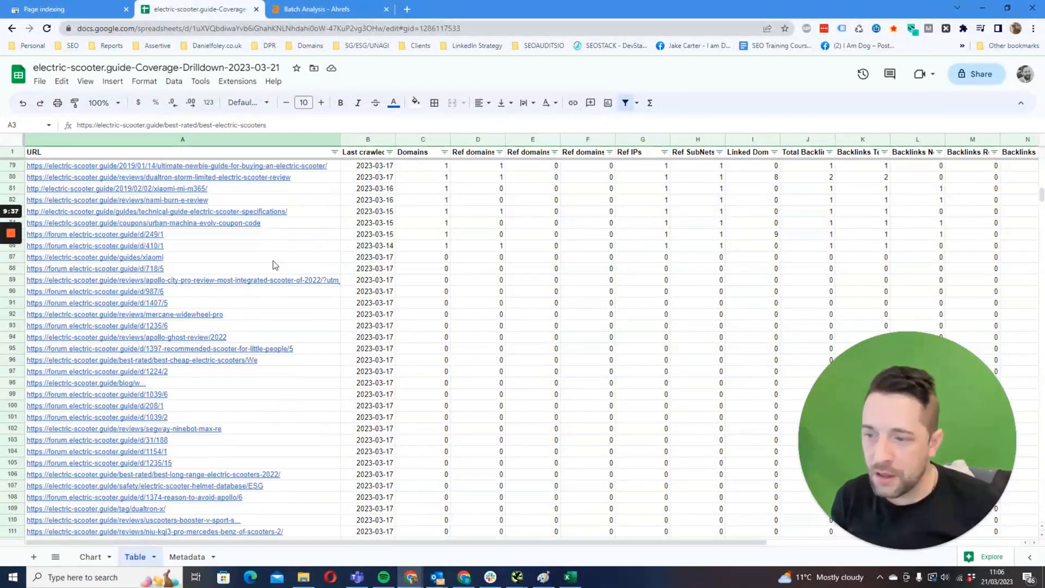
pyautogui.scroll(-3)
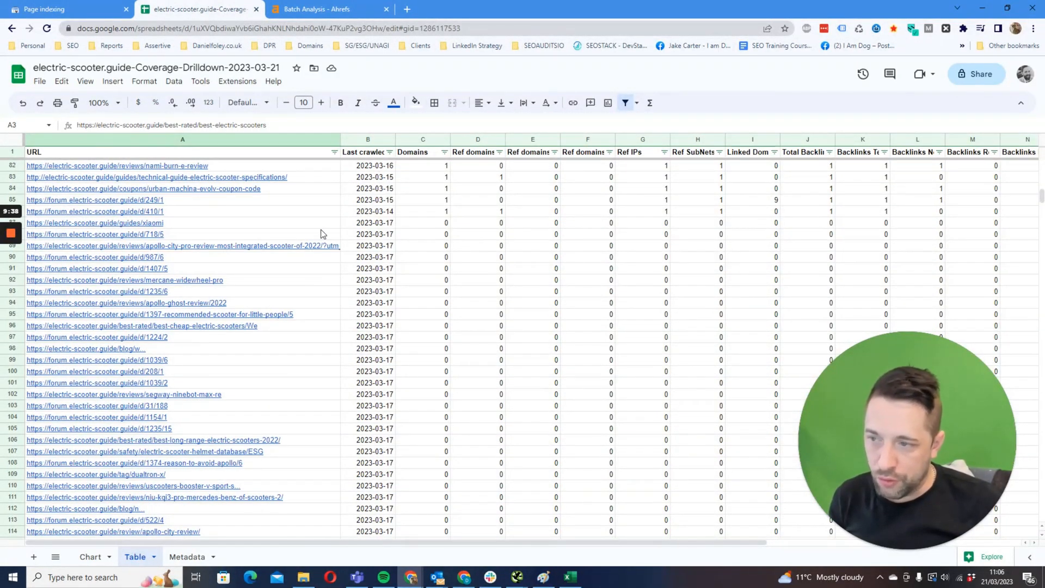
# Select the zero-referring-domain URLs starting at row 88
pyautogui.click(93, 234)
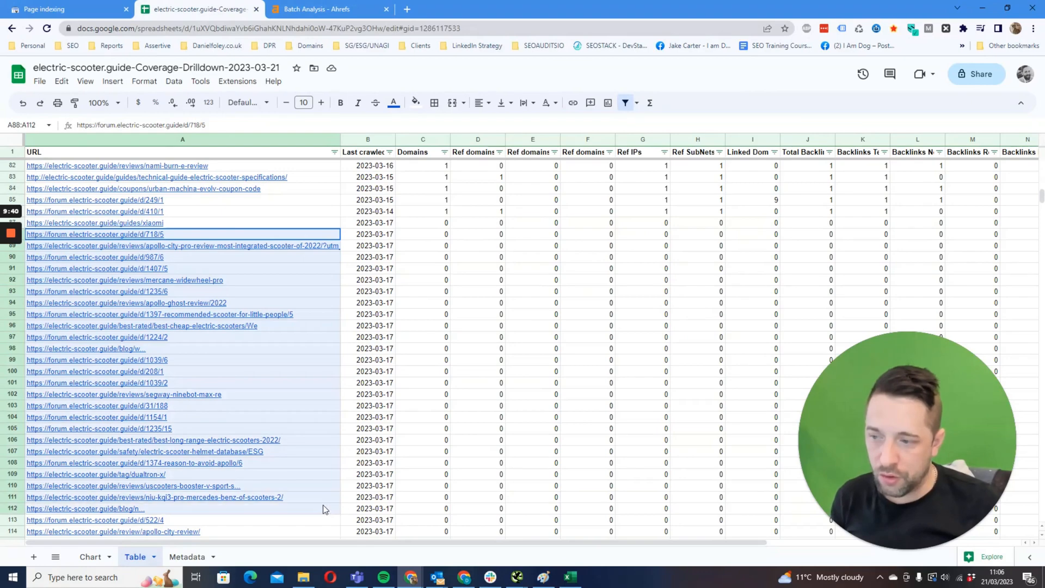
pyautogui.scroll(-3)
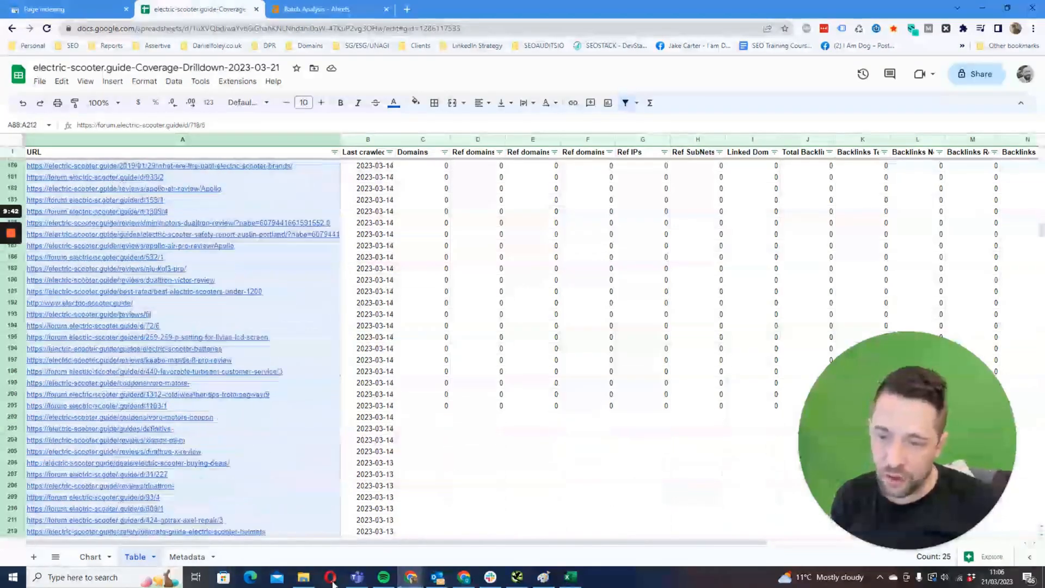
pyautogui.scroll(-3)
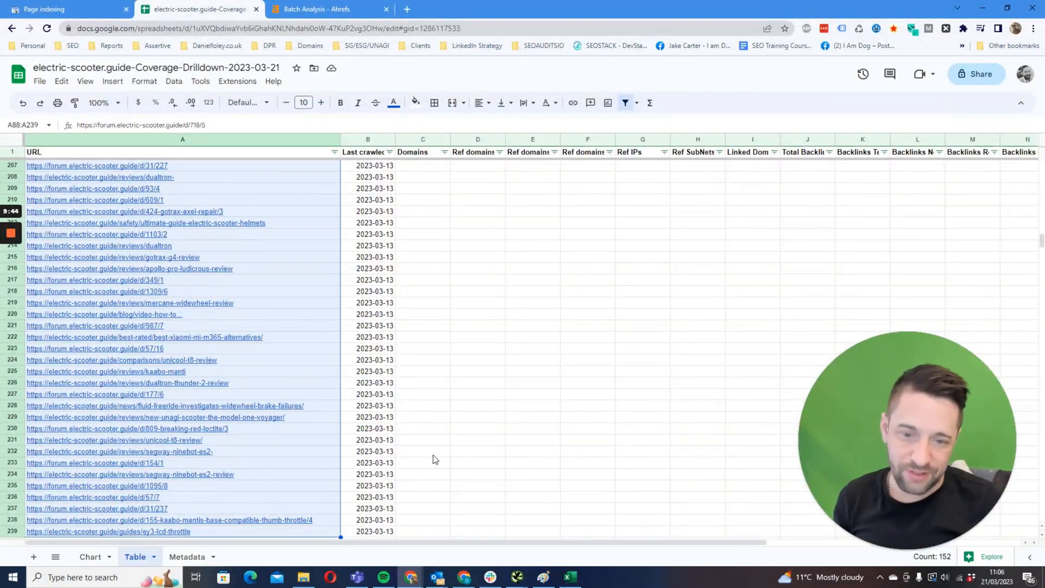
pyautogui.scroll(3)
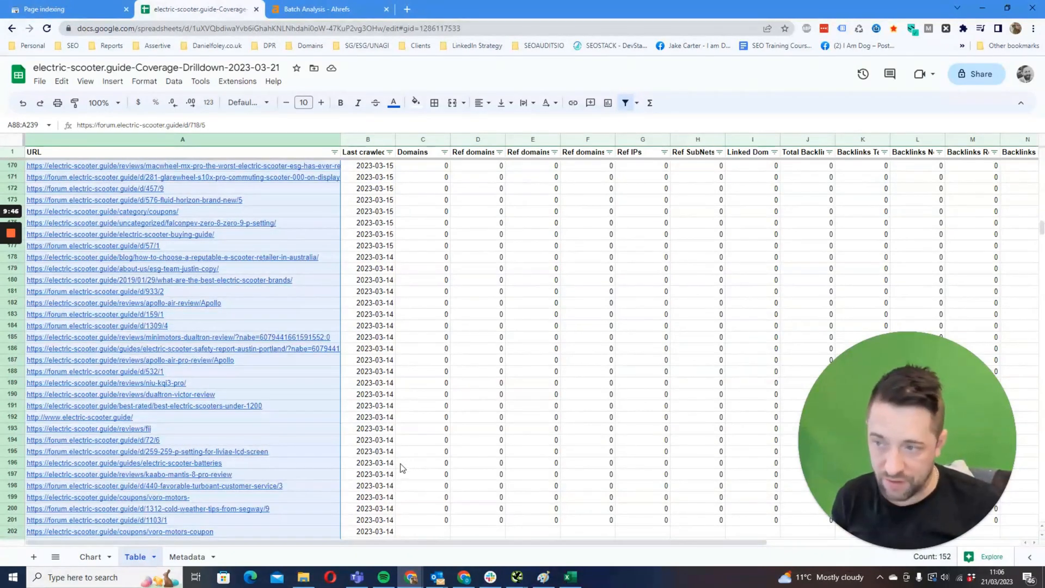
pyautogui.moveTo(396, 475)
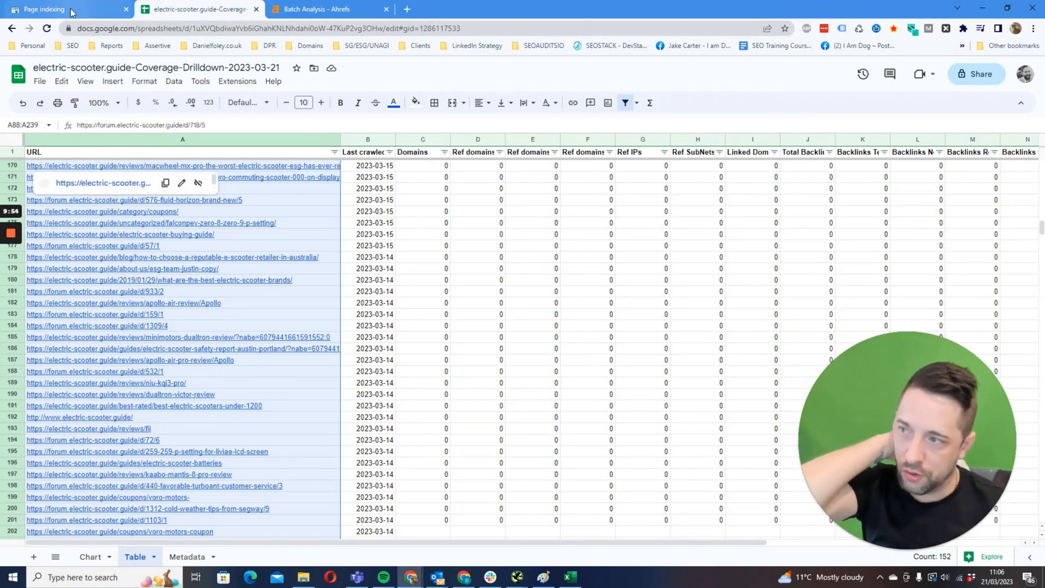
# Return to the Search Console 'Page with redirect' report showing 2.85K affected pages
pyautogui.click(63, 8)
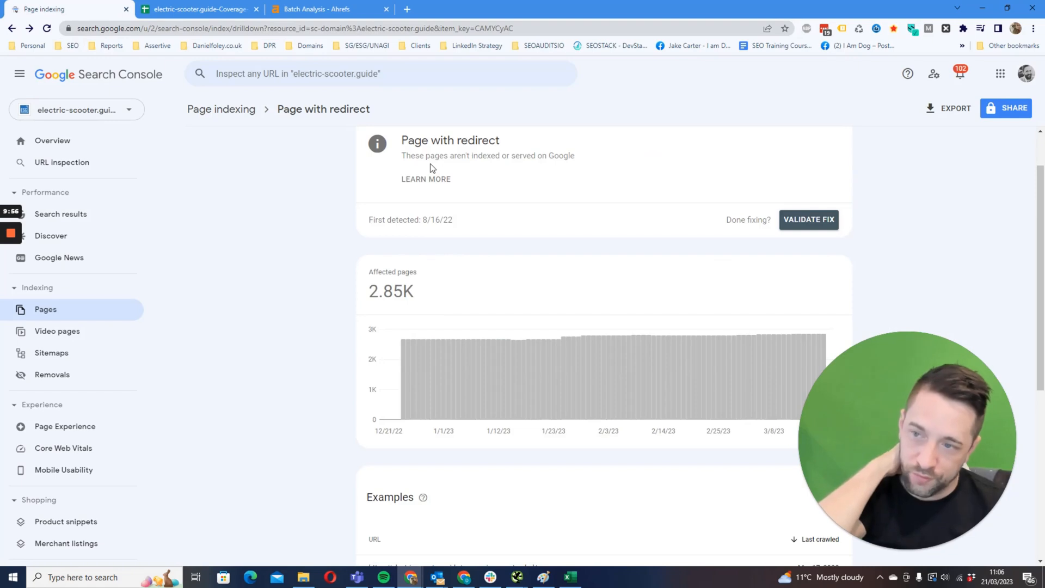
pyautogui.moveTo(549, 270)
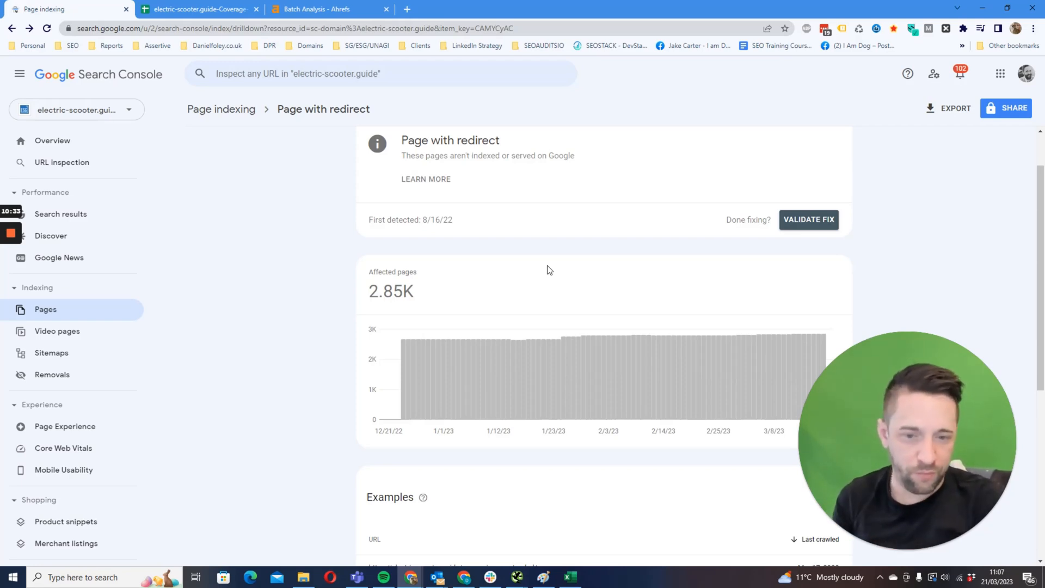
pyautogui.moveTo(257, 125)
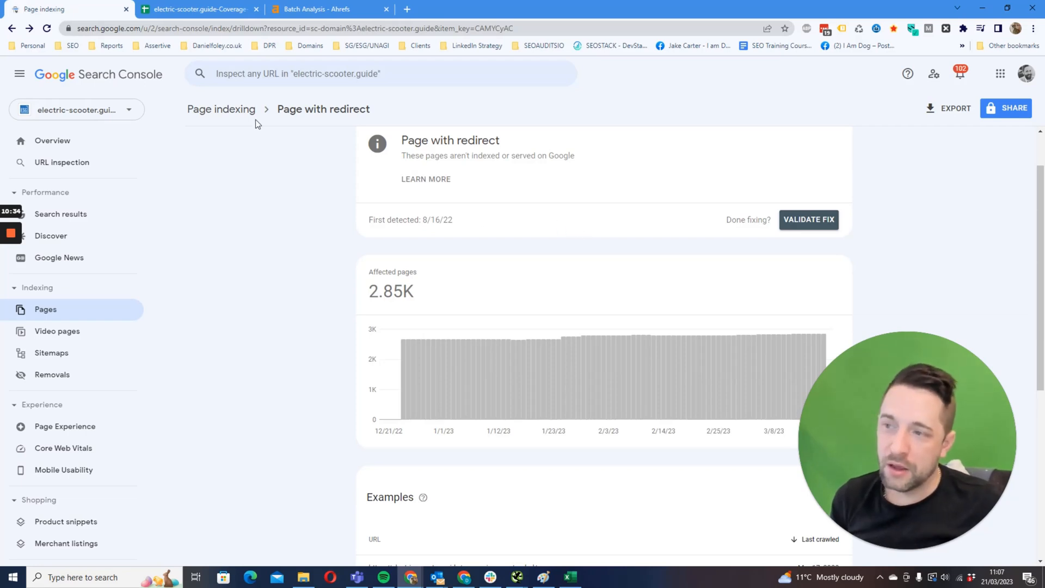
# Go back to the Page indexing overview with 9.48K not indexed and 1.6K indexed pages
pyautogui.click(221, 109)
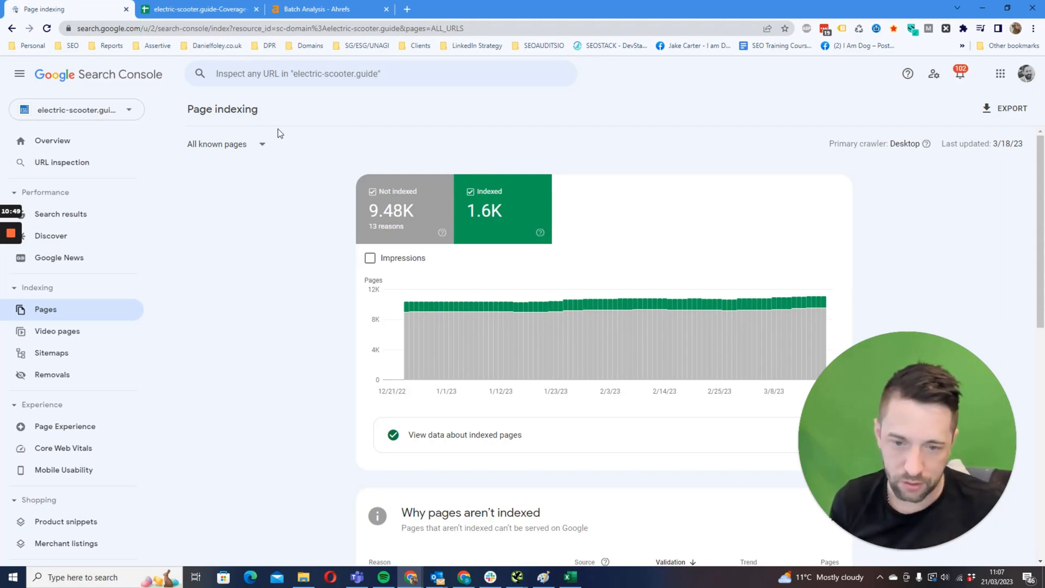
pyautogui.moveTo(160, 242)
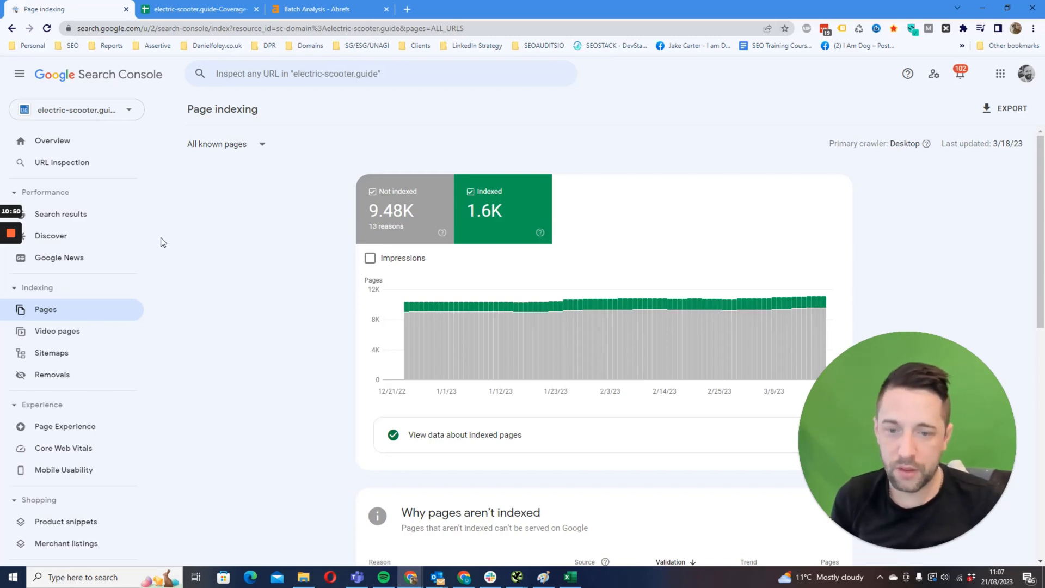